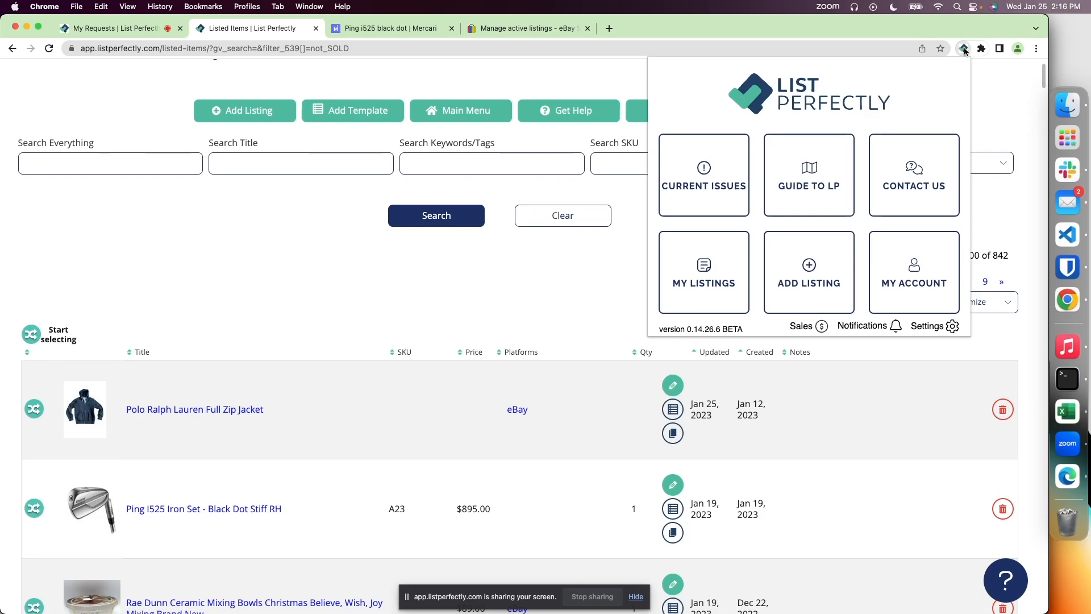
mouse_move(957, 69)
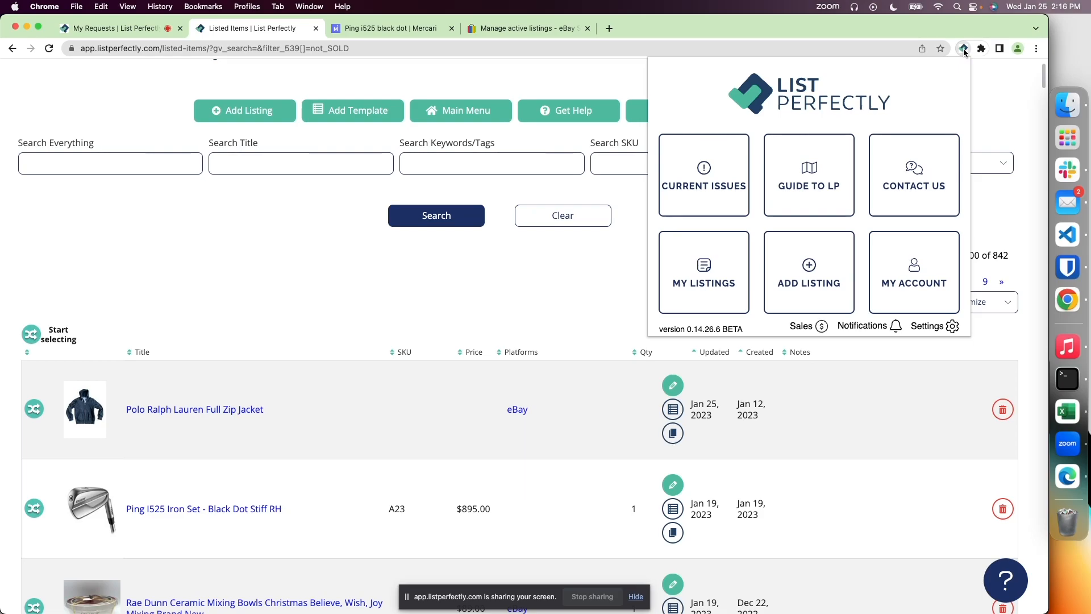
- Review the extension's General settings without changing anything
left_click(927, 326)
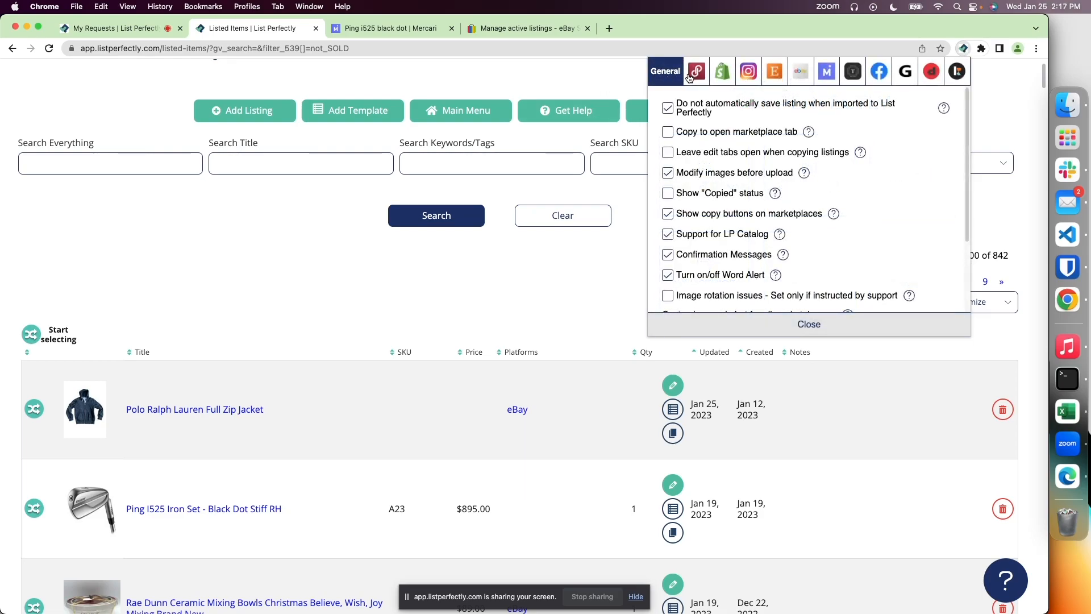
mouse_move(714, 114)
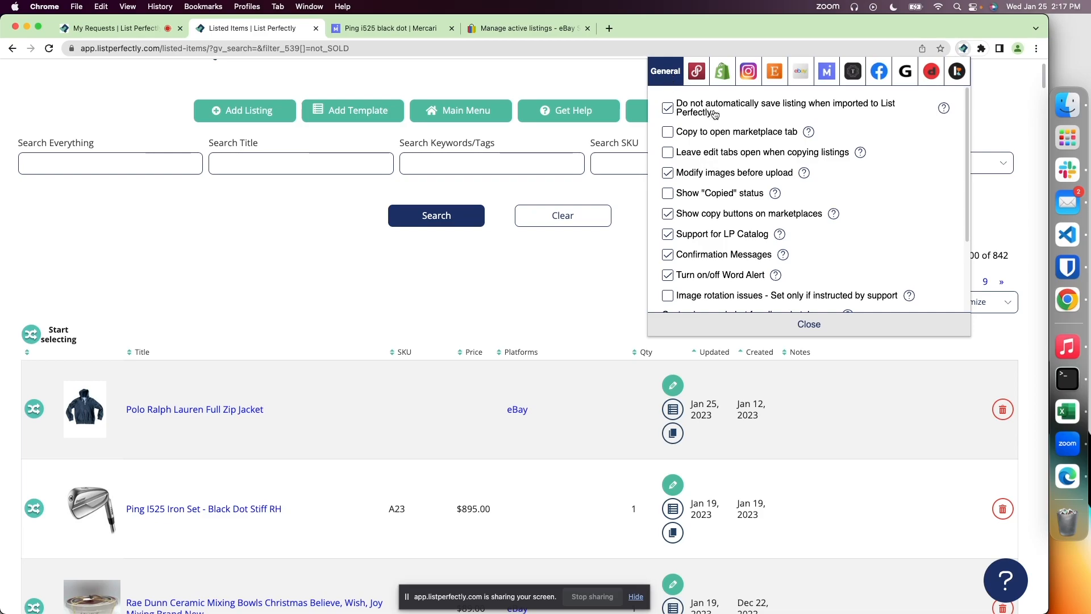
mouse_move(742, 142)
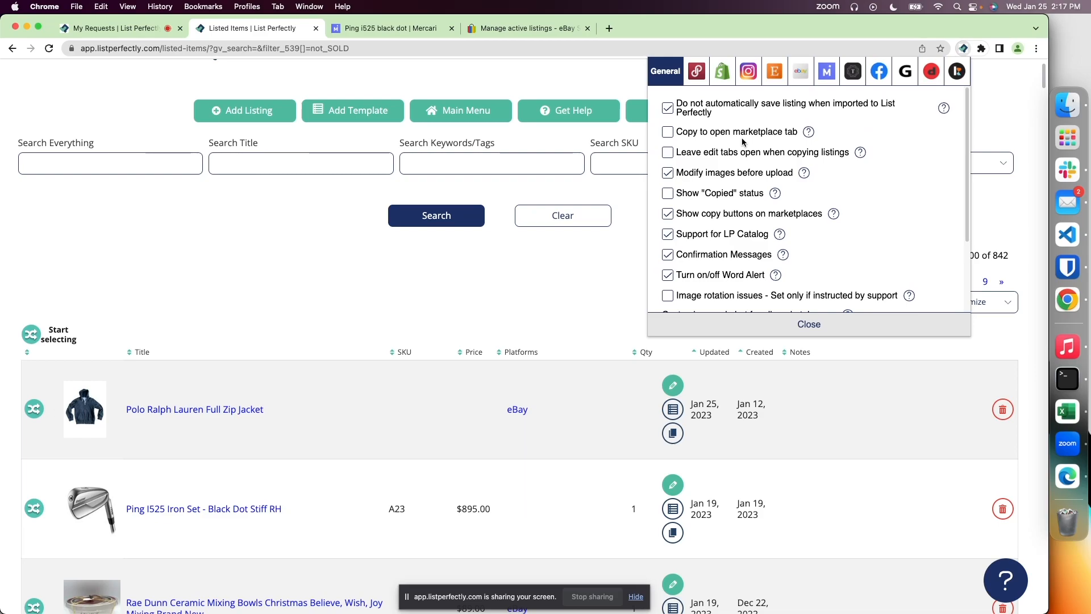
scroll("down", 3)
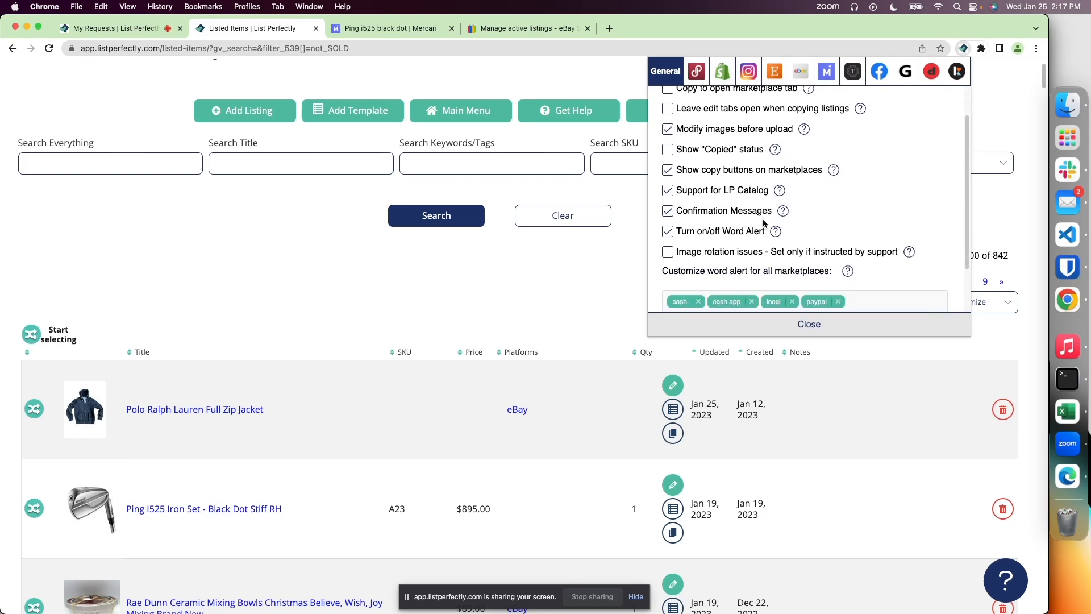
mouse_move(800, 222)
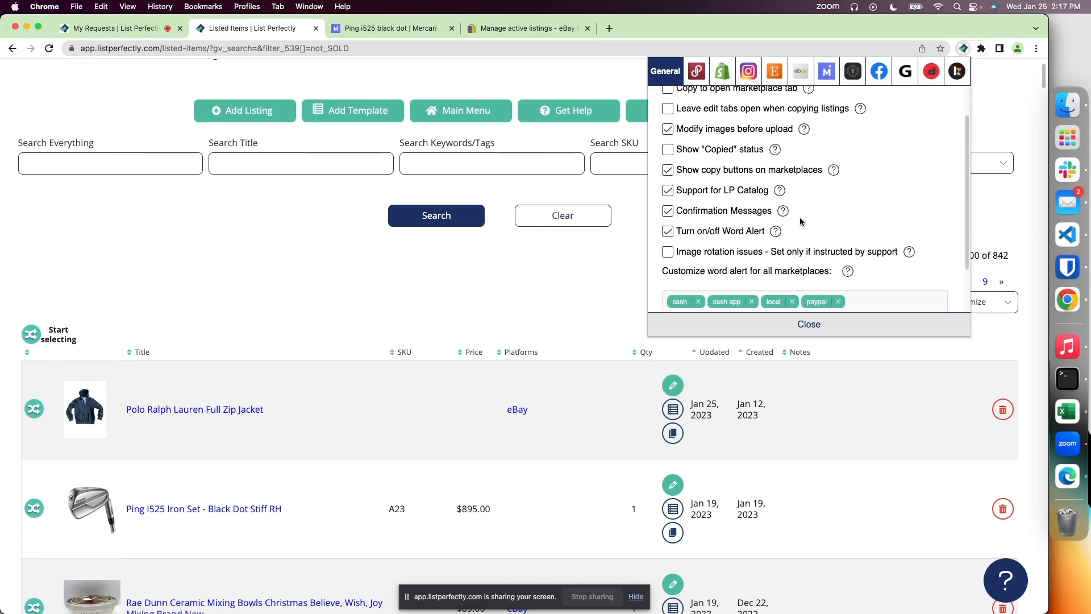
scroll("up", 3)
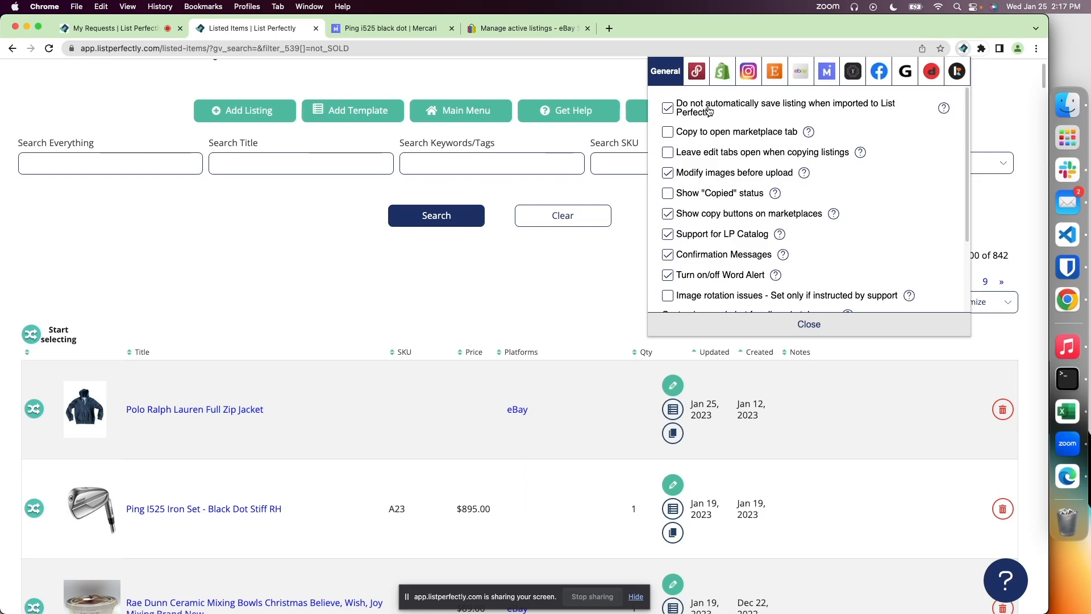
mouse_move(762, 115)
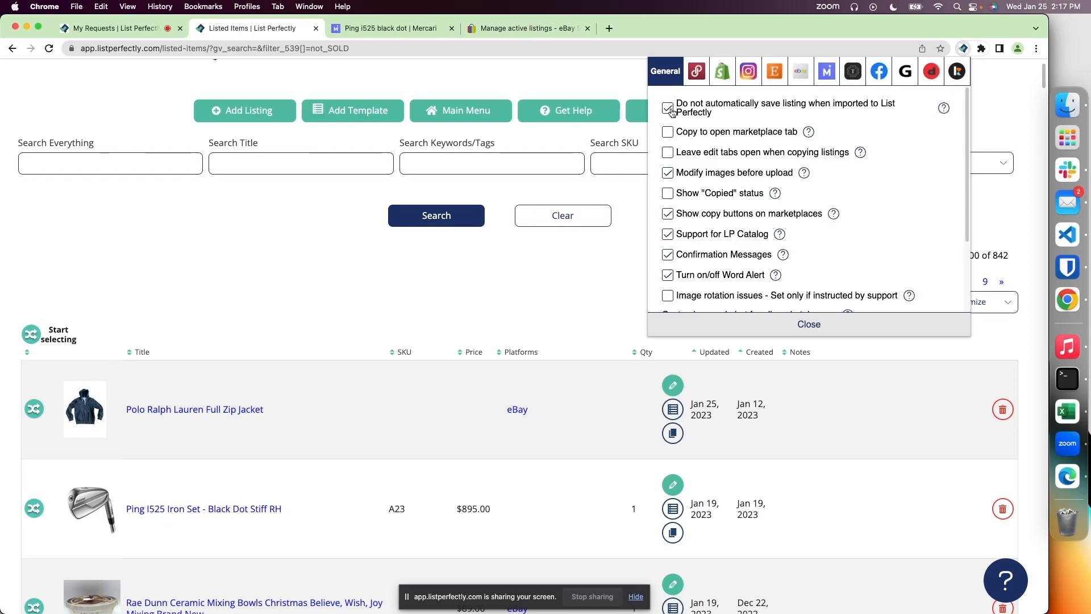
- Toggle the 'do not auto-save on import' option off and back on, then go to eBay active listings
left_click(667, 109)
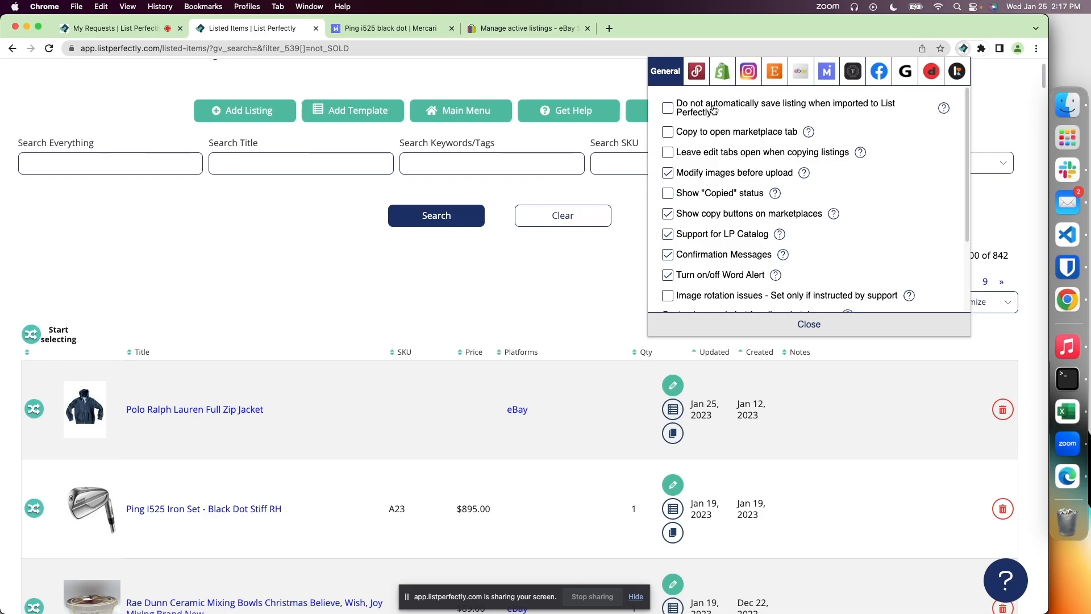
left_click(667, 108)
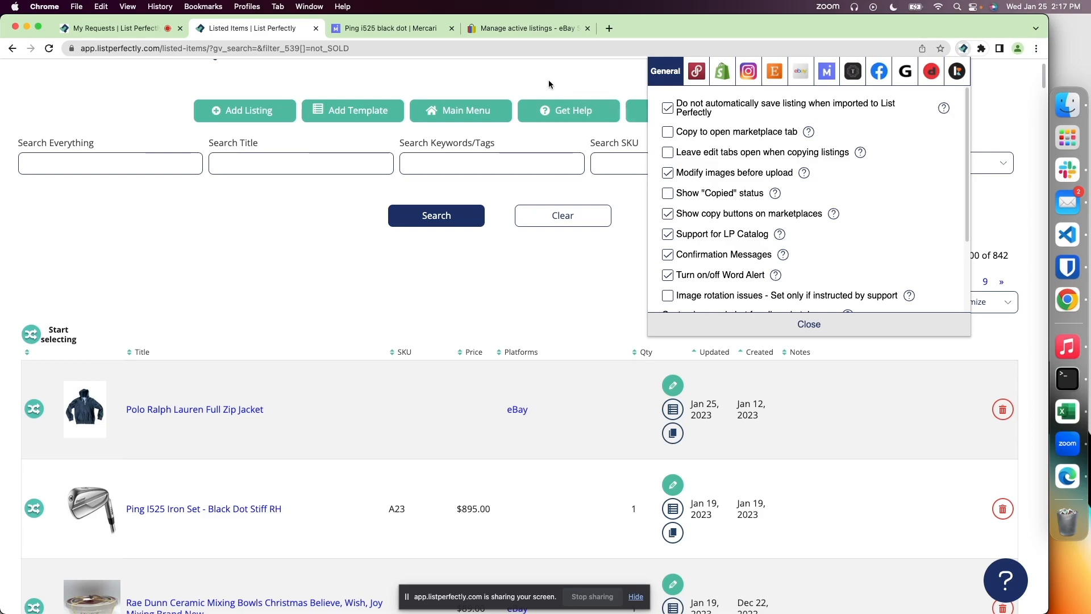
left_click(525, 28)
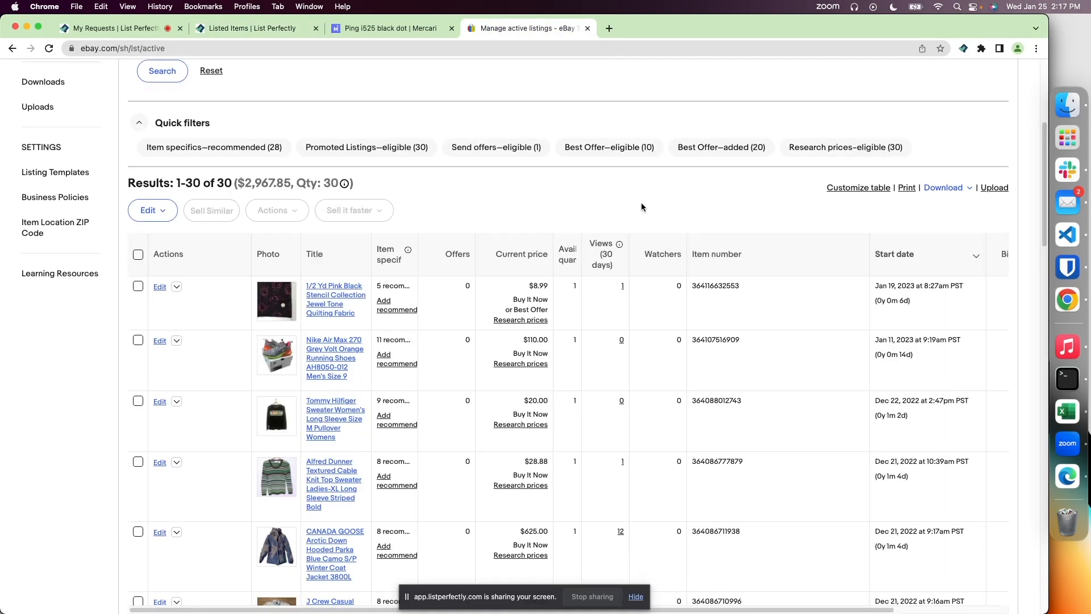
- Crosslist the pink black stencil quilting fabric listing with List Perfectly as the destination
scroll("down", 3)
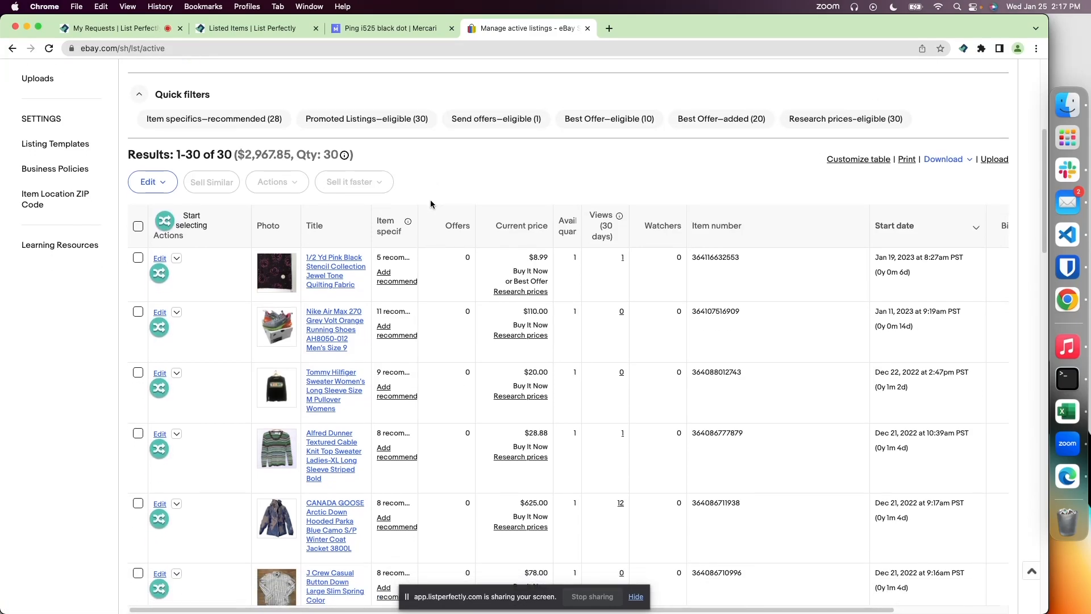
left_click(159, 271)
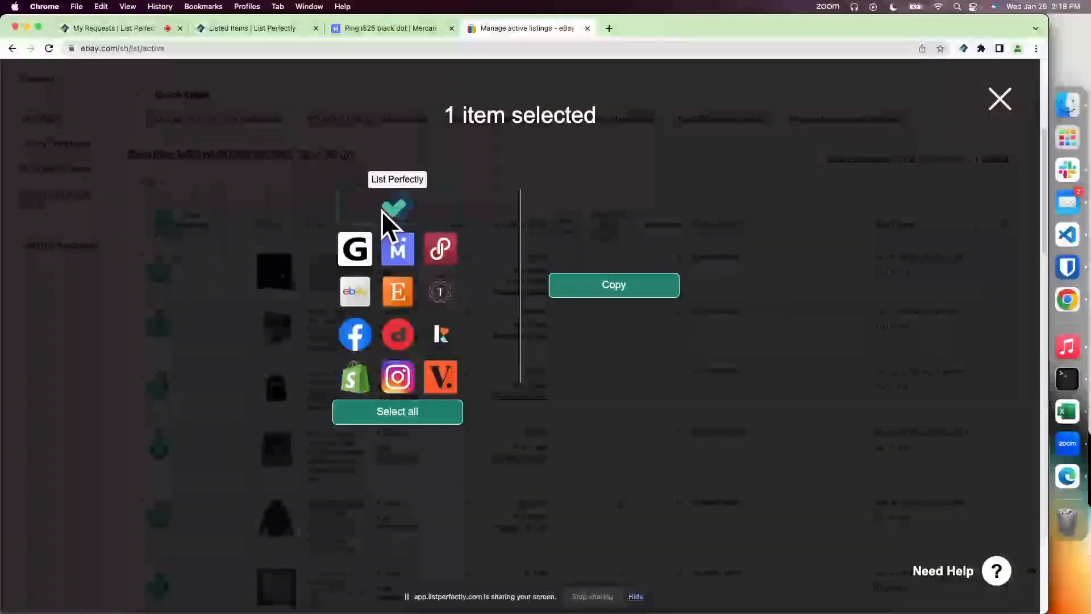
left_click(612, 284)
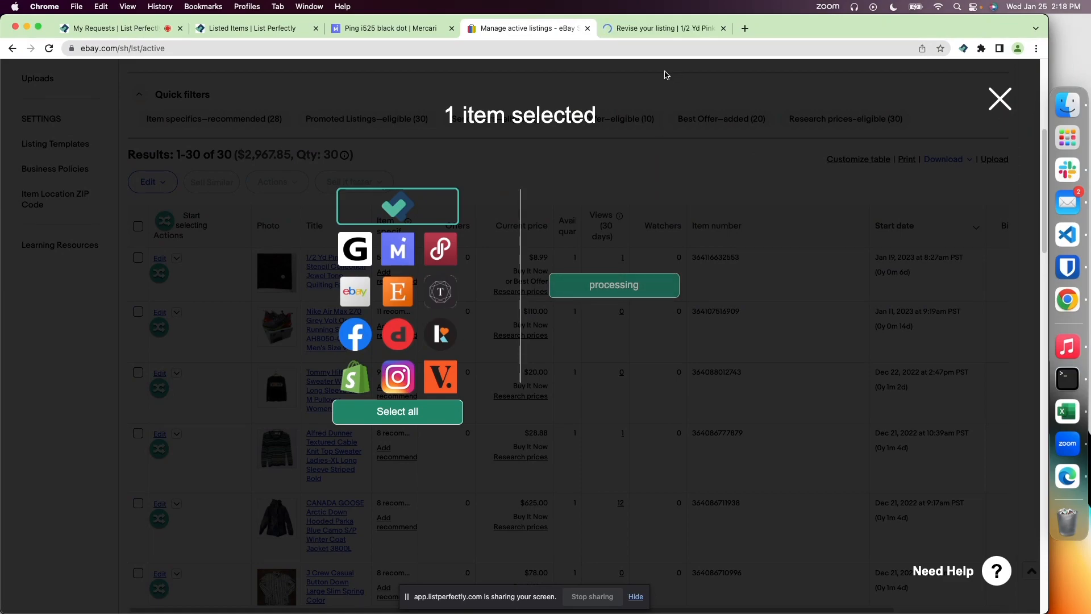
mouse_move(611, 136)
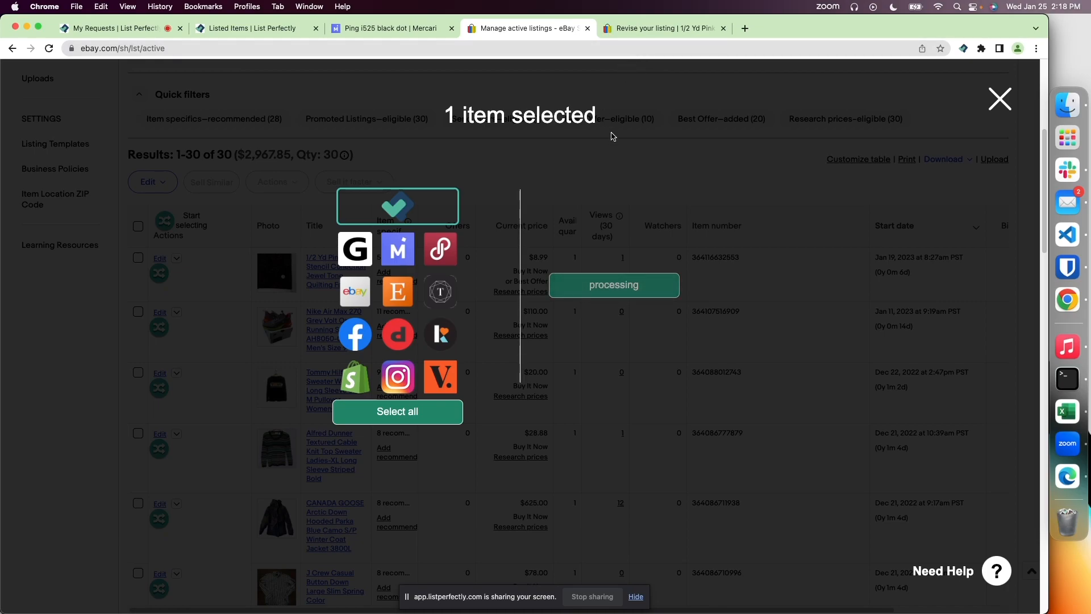
mouse_move(686, 112)
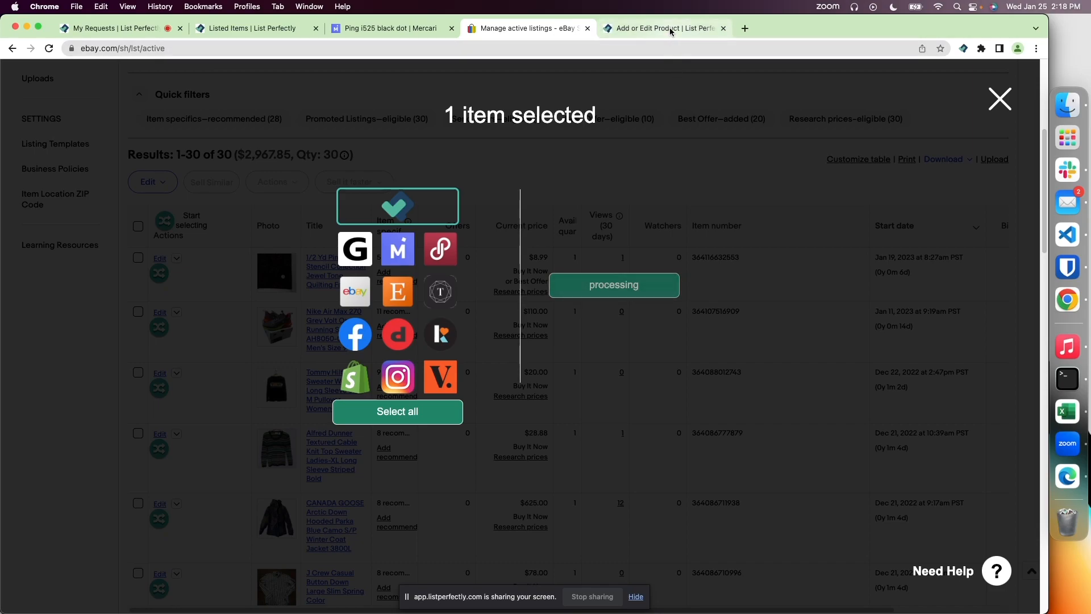
- Locate the imported fabric listing's Short Description and begin editing it
left_click(662, 27)
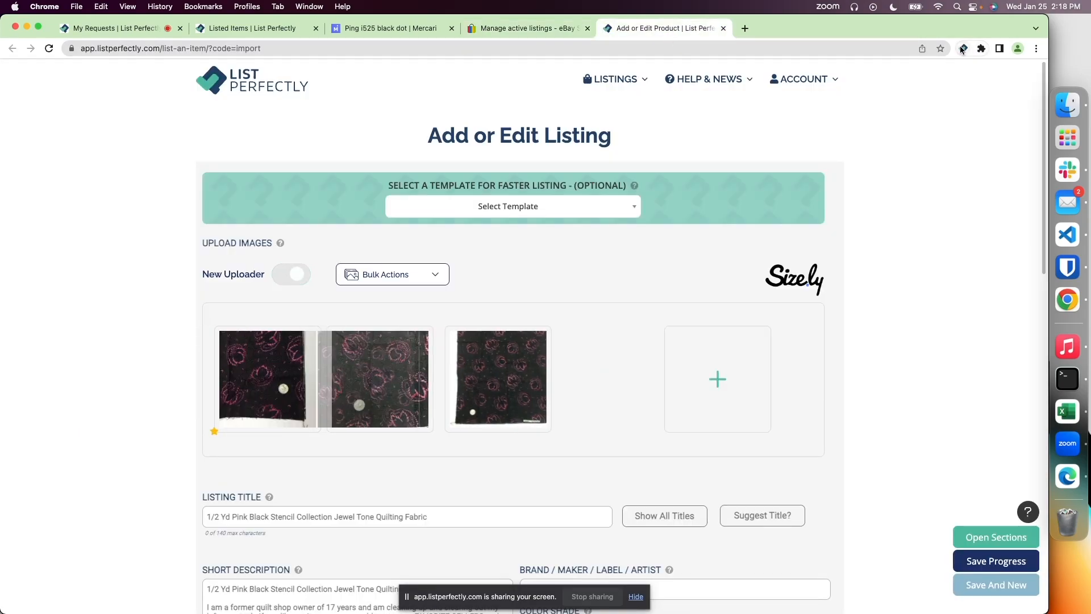
scroll("down", 3)
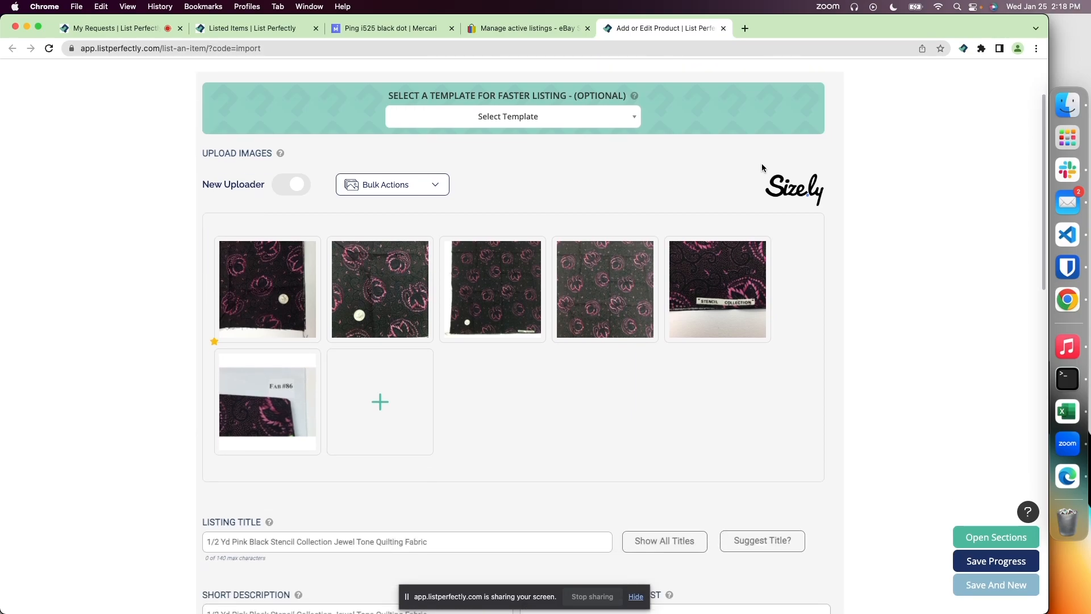
scroll("down", 3)
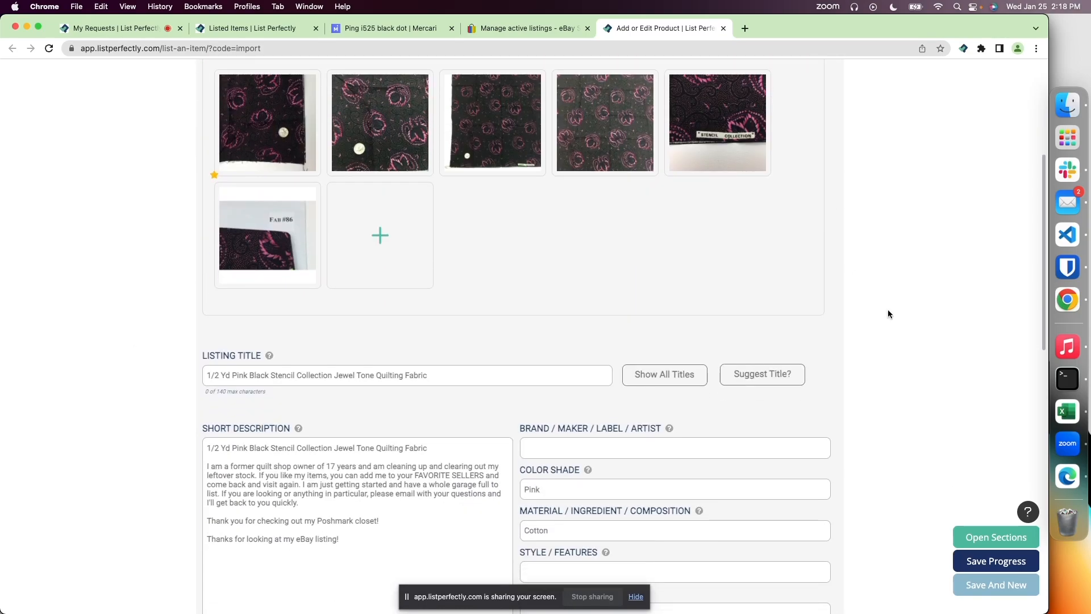
scroll("down", 3)
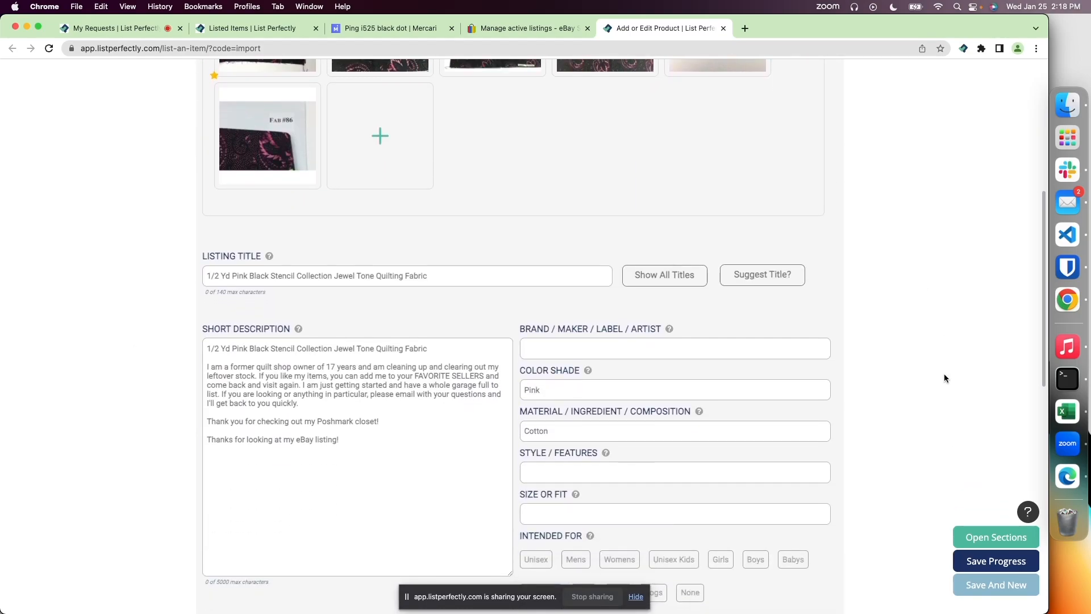
mouse_move(516, 299)
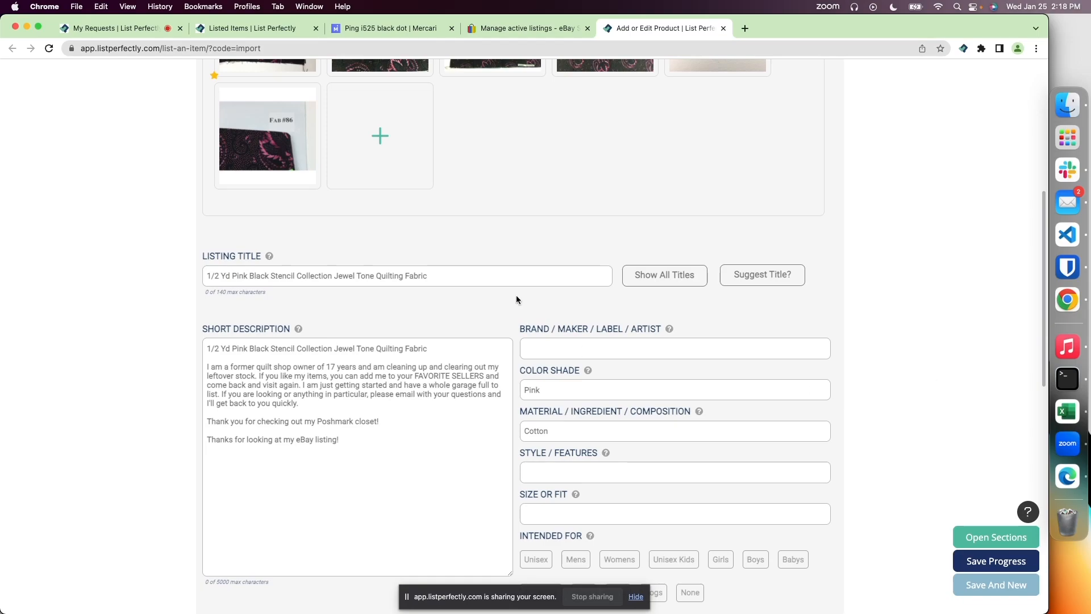
left_click(373, 449)
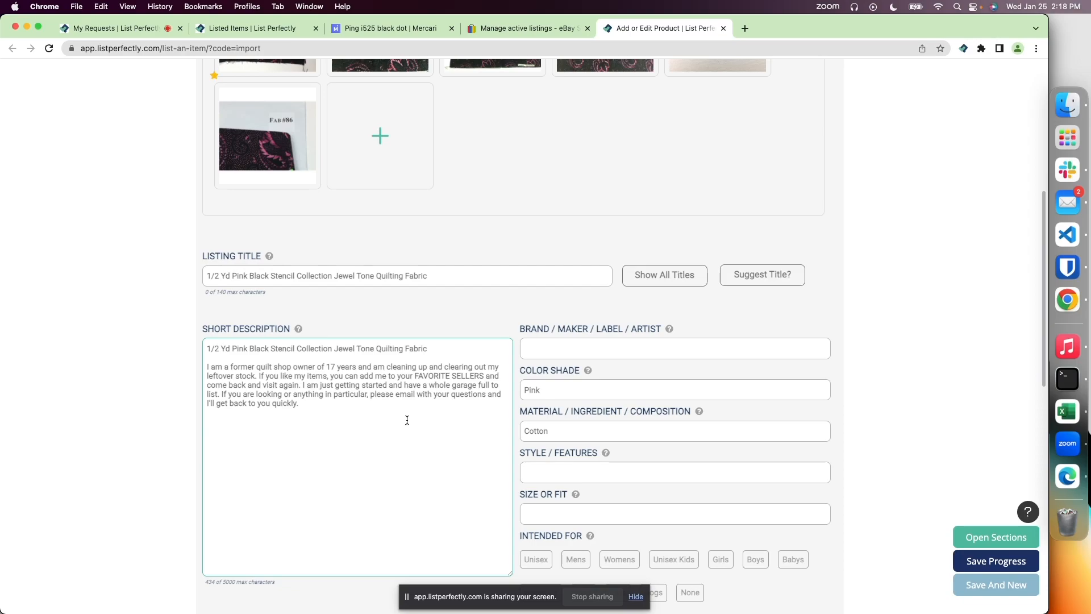
- Drop the closing thank-you lines and save the listing back to the catalog
scroll("down", 3)
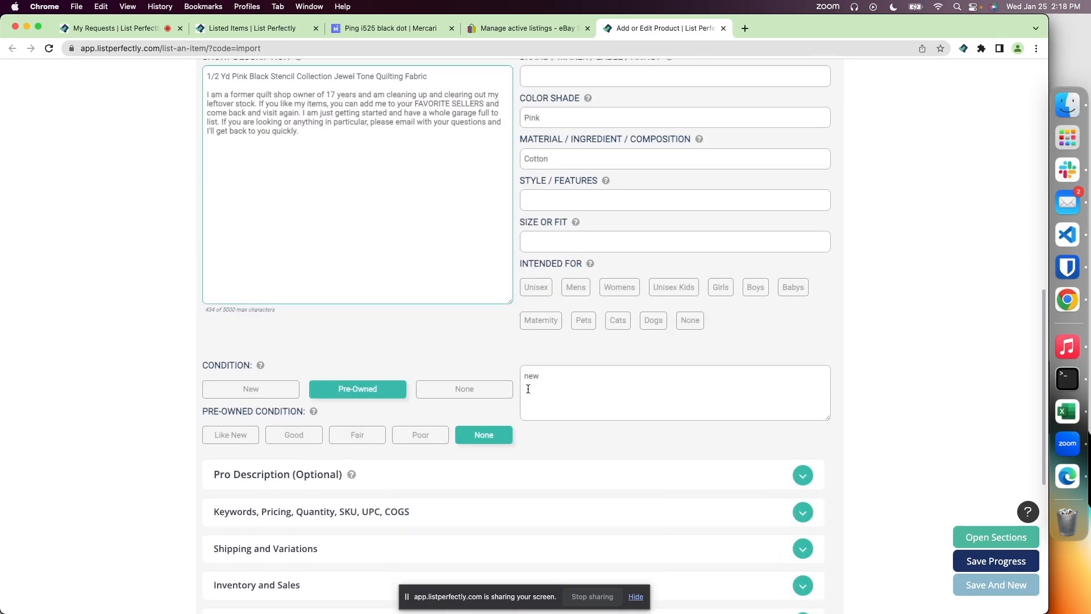
scroll("down", 3)
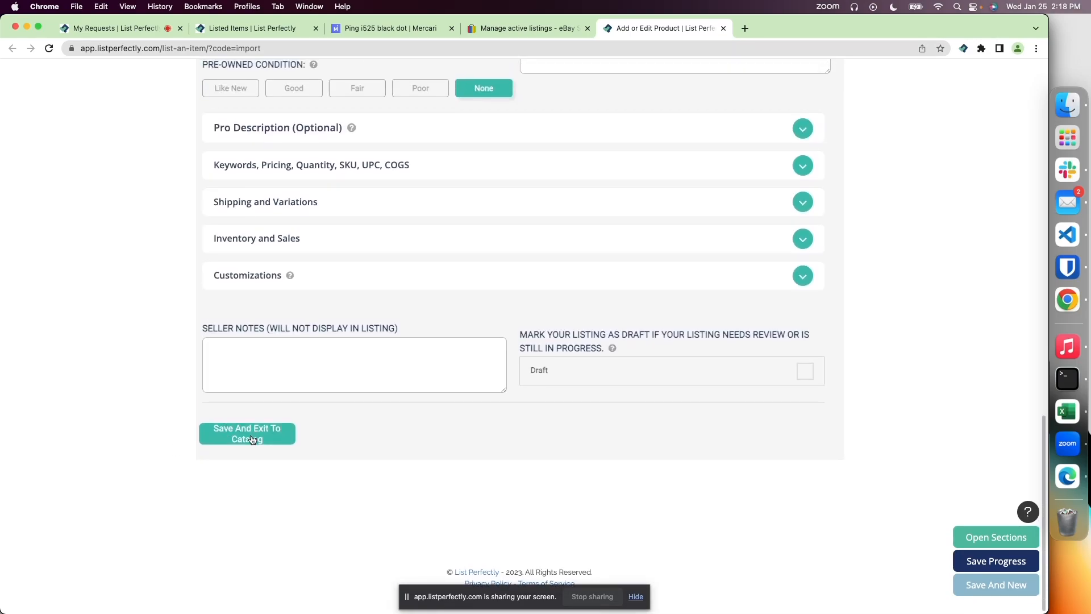
left_click(246, 433)
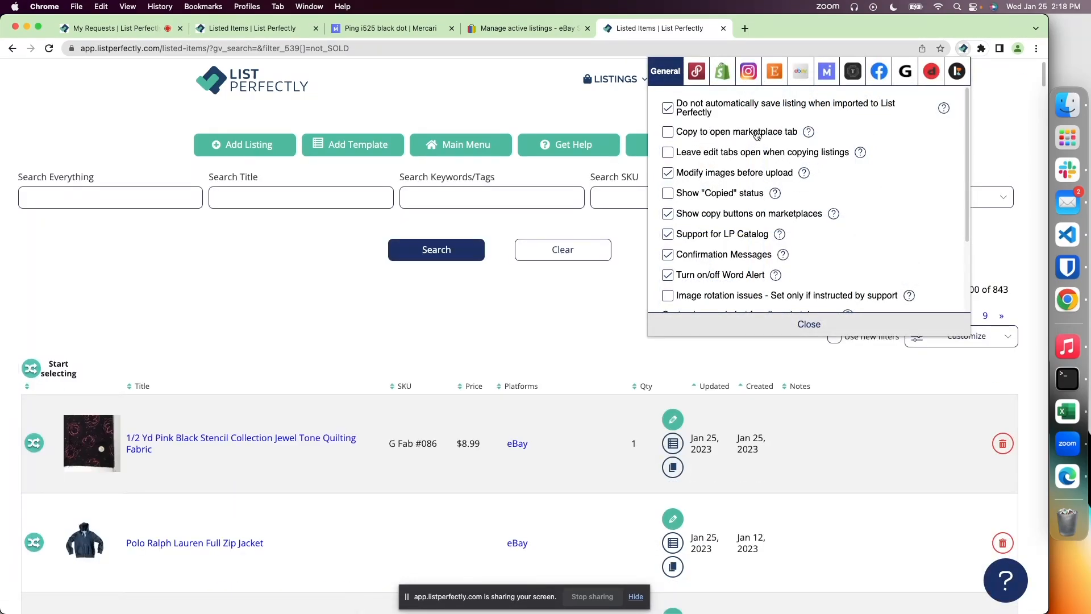
- Enable 'Copy to open marketplace tab' and close the extension settings
left_click(667, 132)
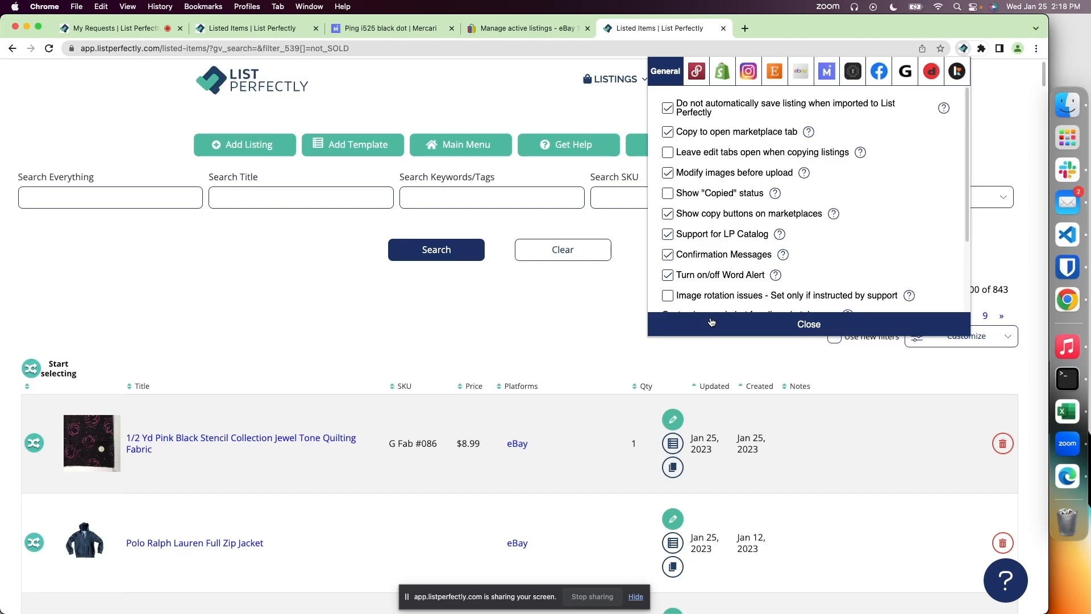
left_click(808, 323)
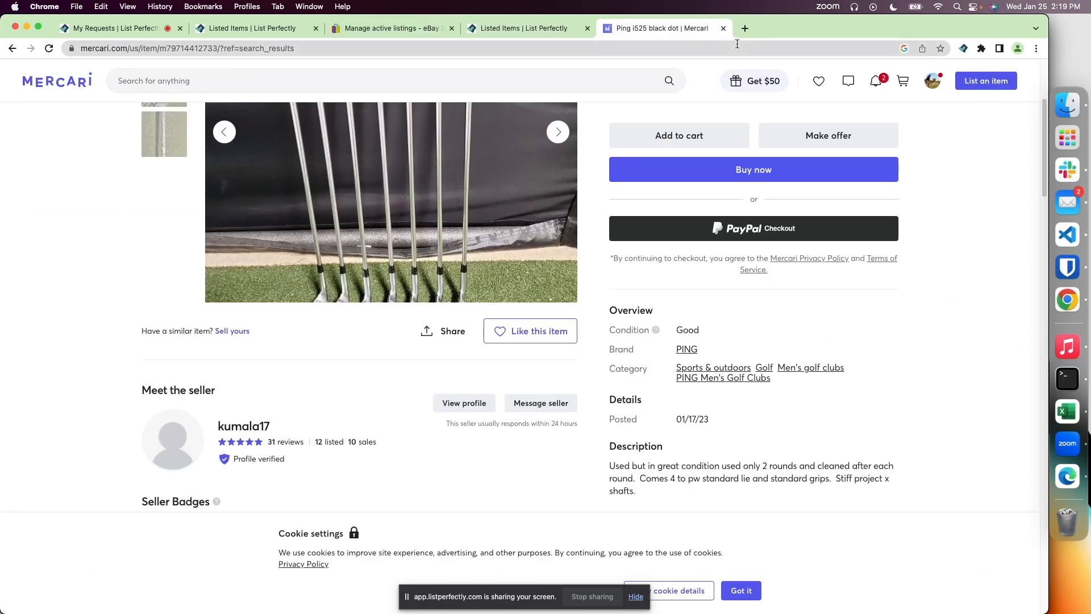
scroll("up", 3)
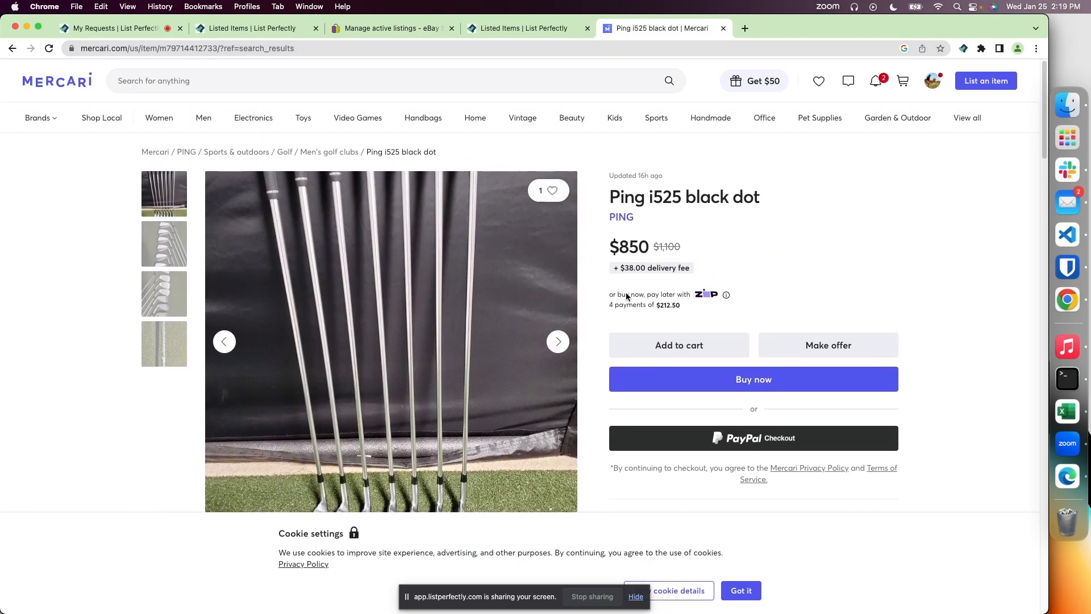
scroll("down", 3)
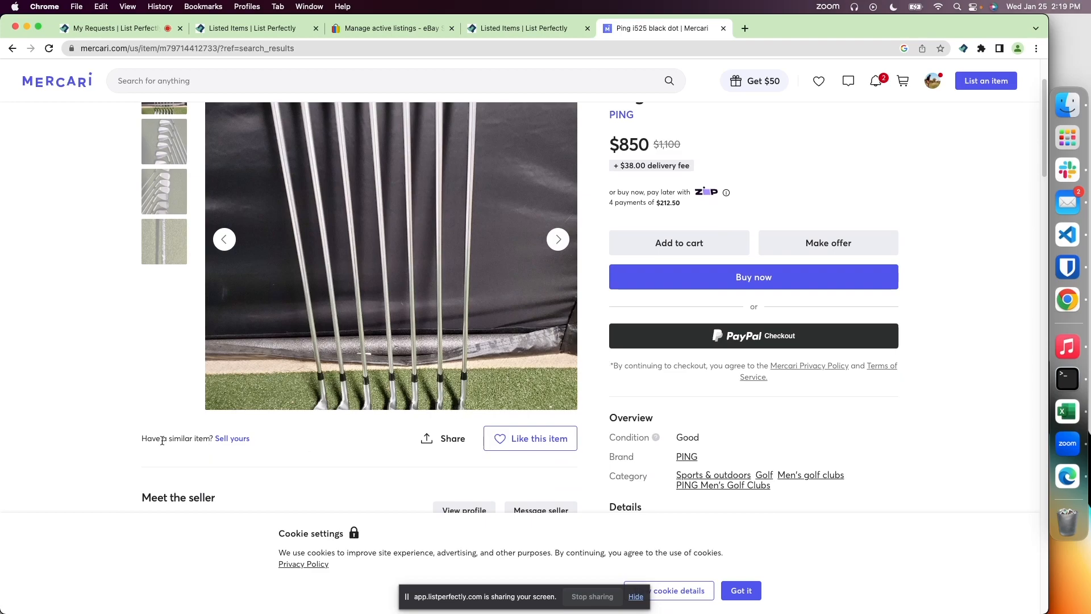
mouse_move(232, 437)
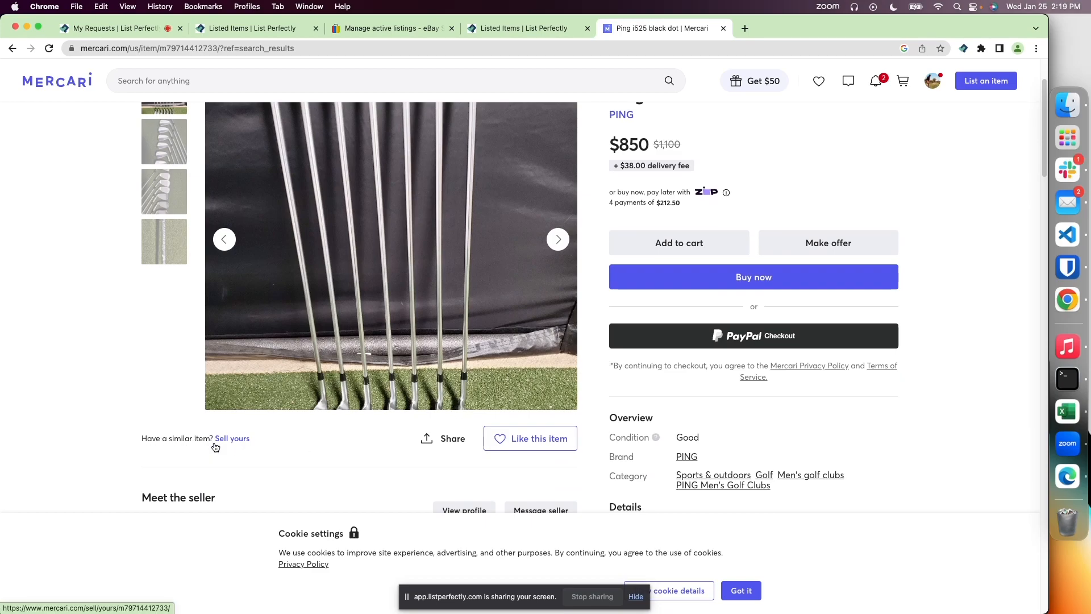
left_click(232, 438)
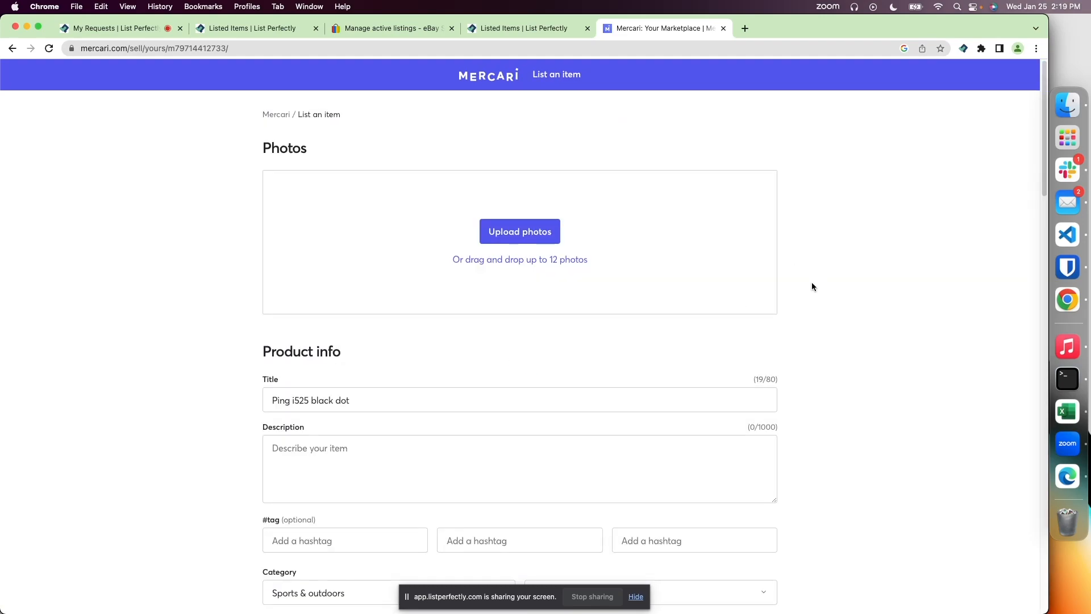
scroll("down", 3)
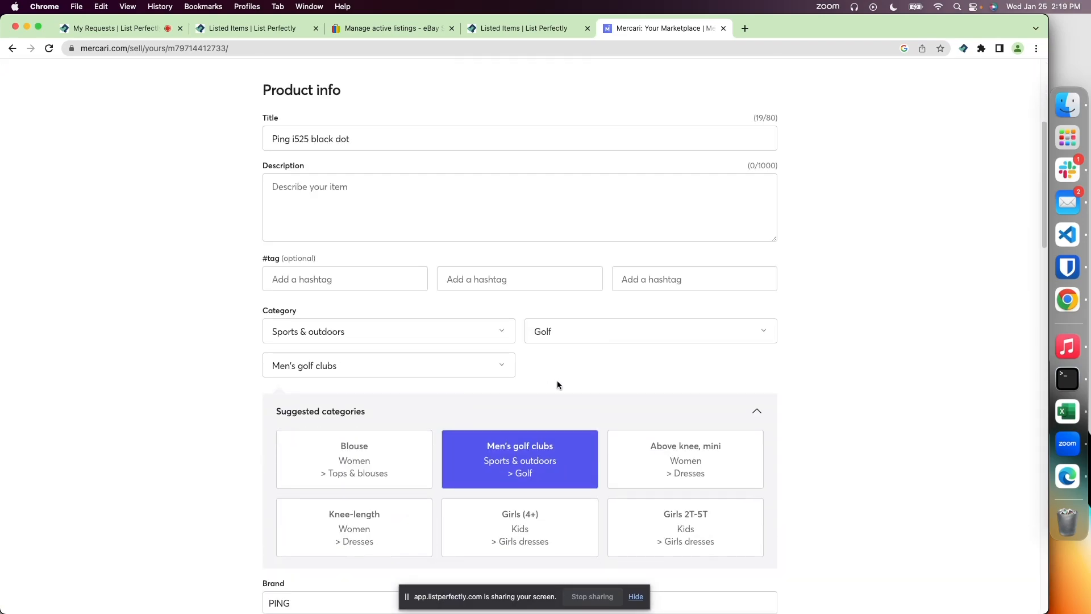
scroll("down", 3)
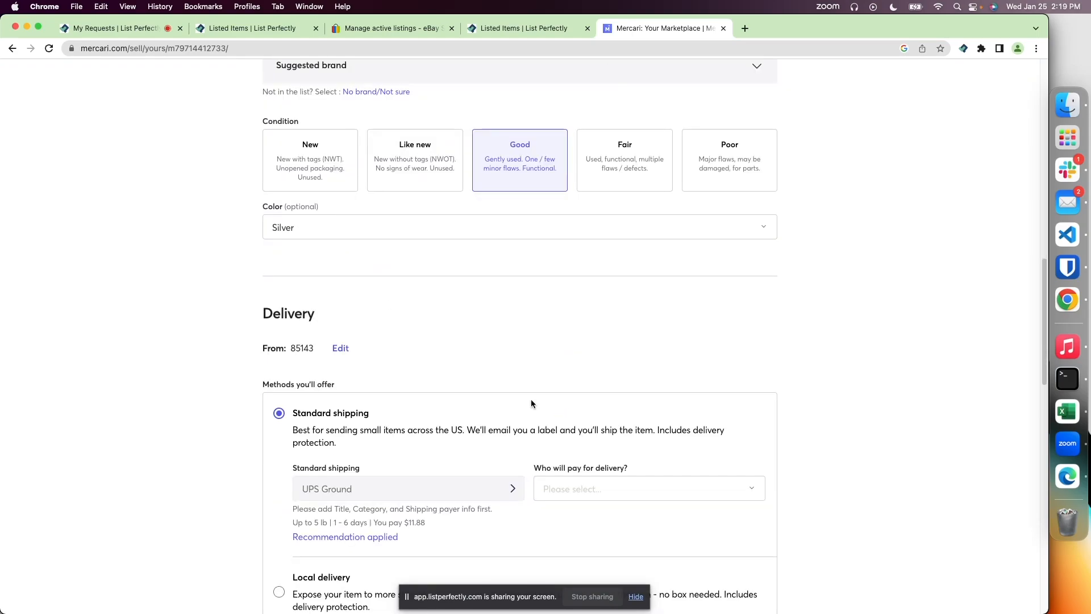
scroll("up", 3)
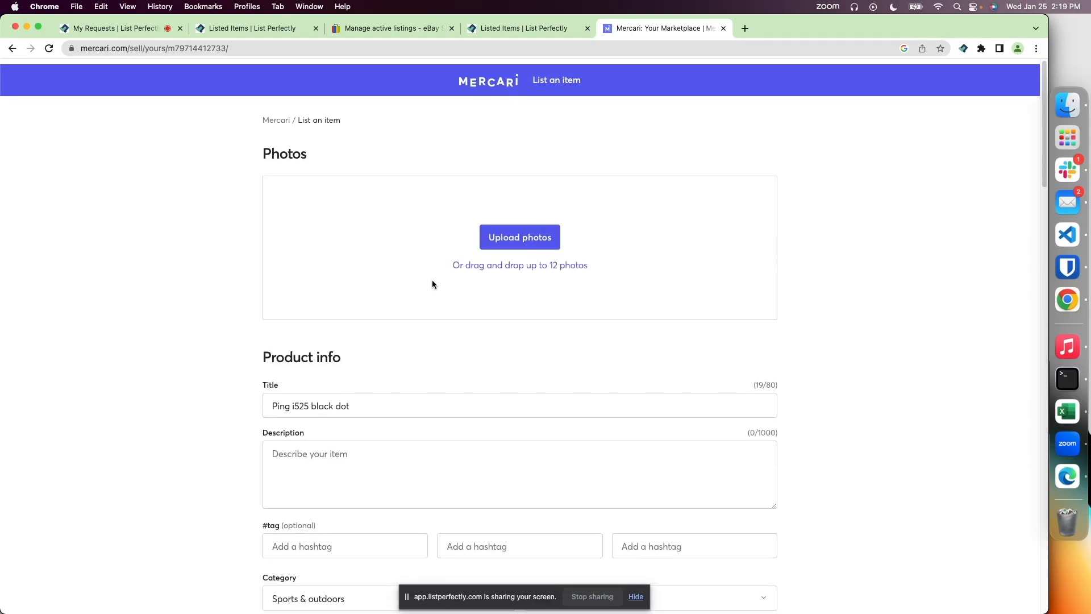
- From Listed Items, send the Ping I525 Iron Set - Black Dot Stiff RH to the open Mercari tab
left_click(525, 28)
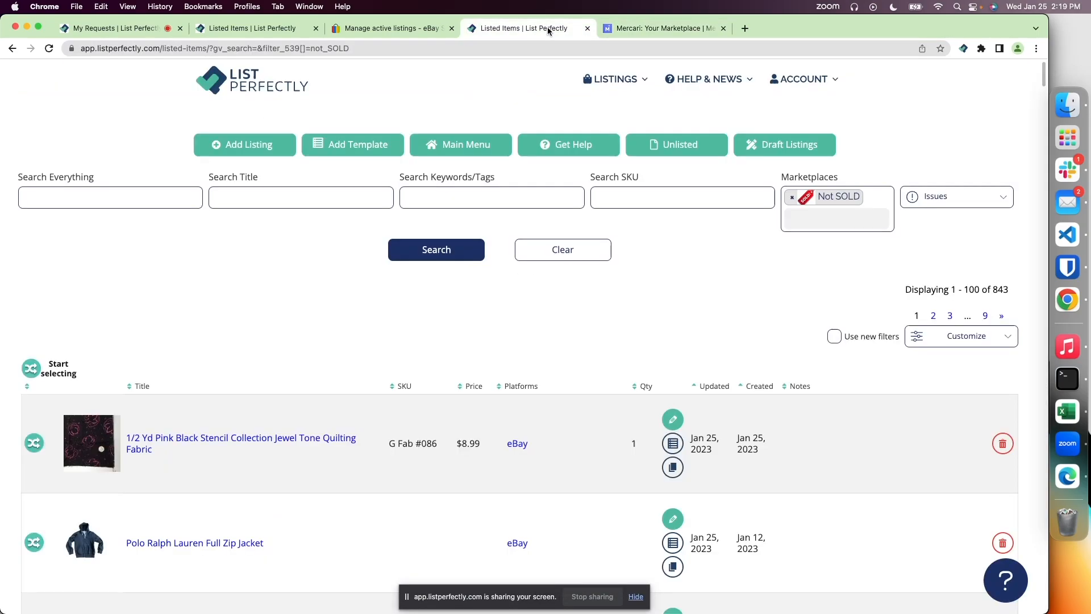
scroll("down", 3)
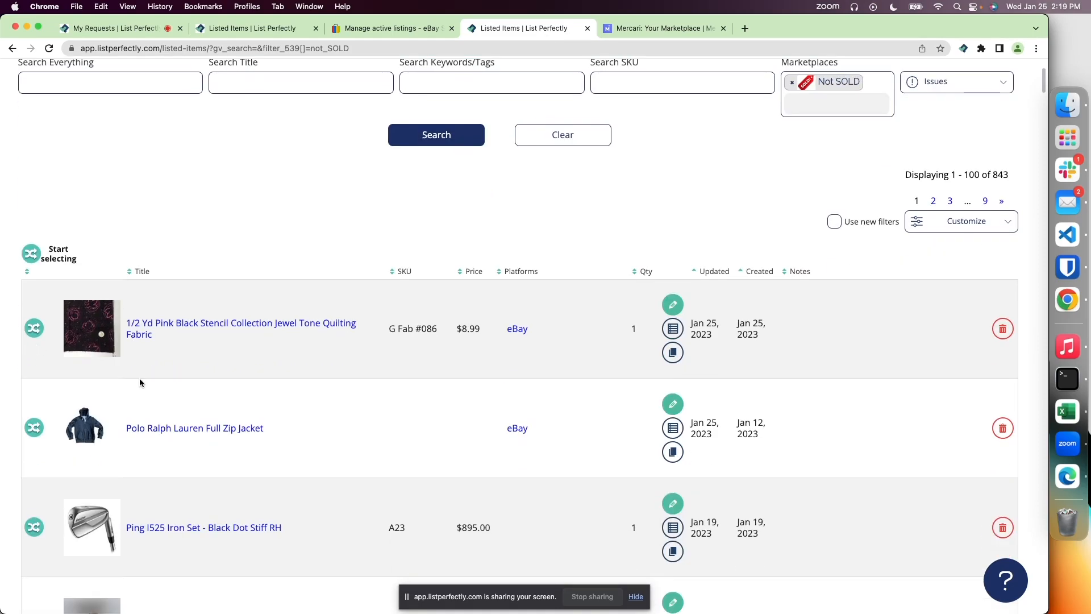
scroll("down", 3)
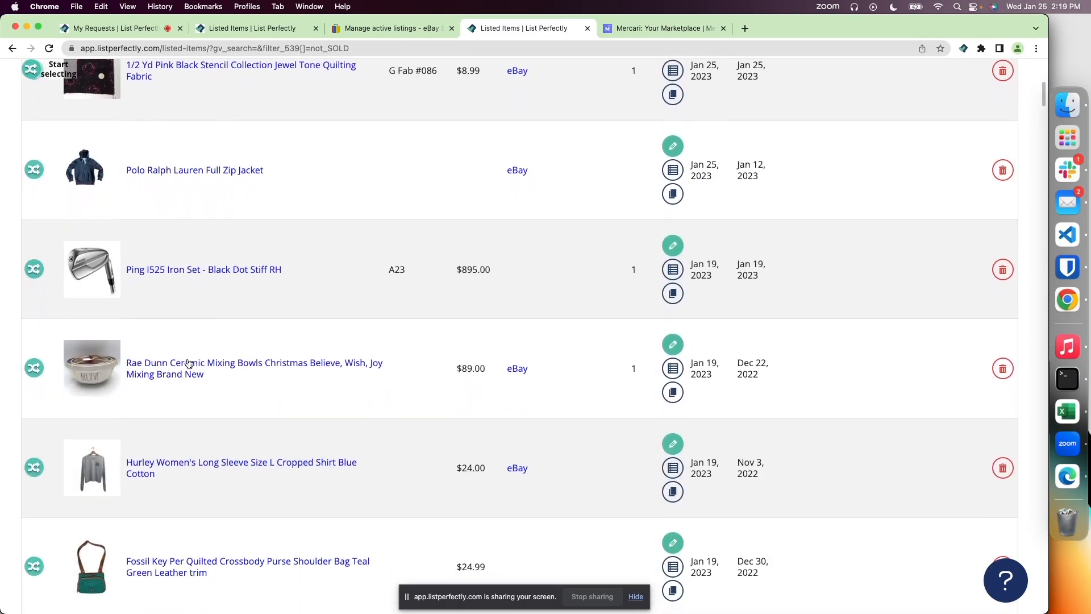
scroll("down", 3)
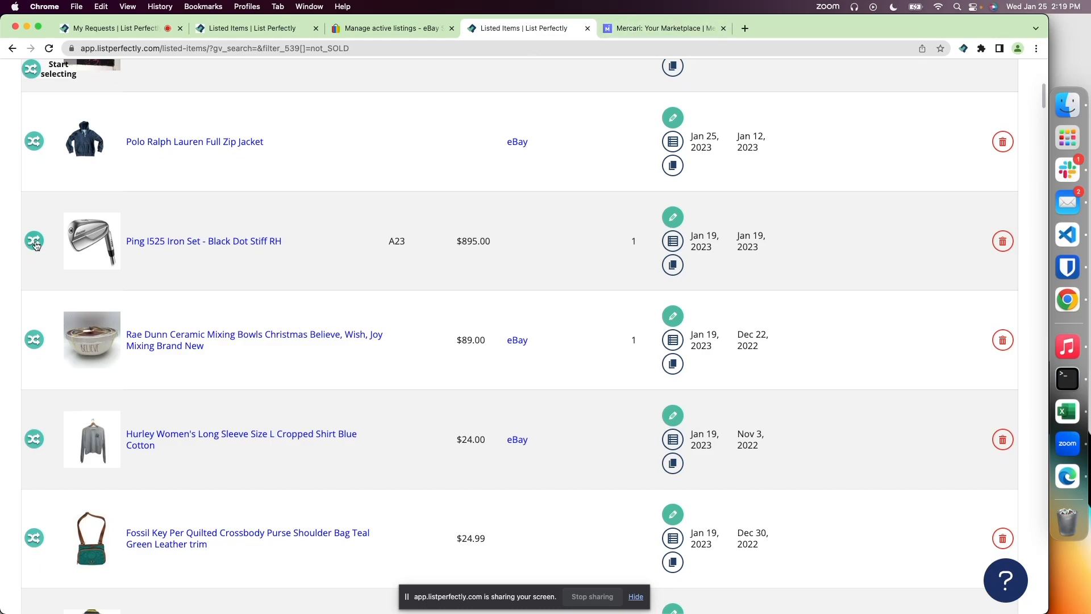
left_click(34, 241)
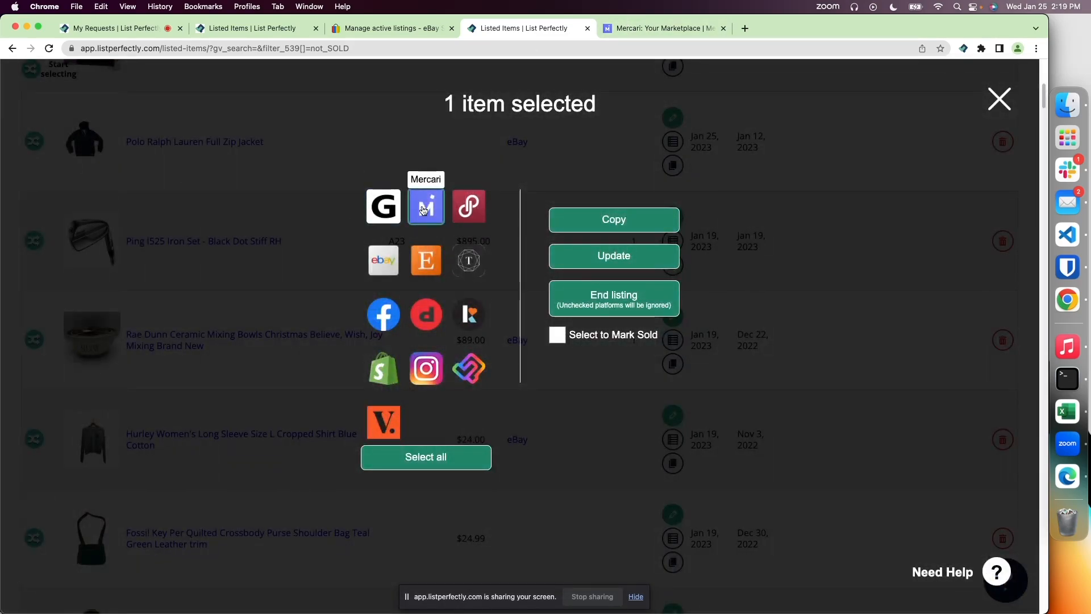
left_click(613, 219)
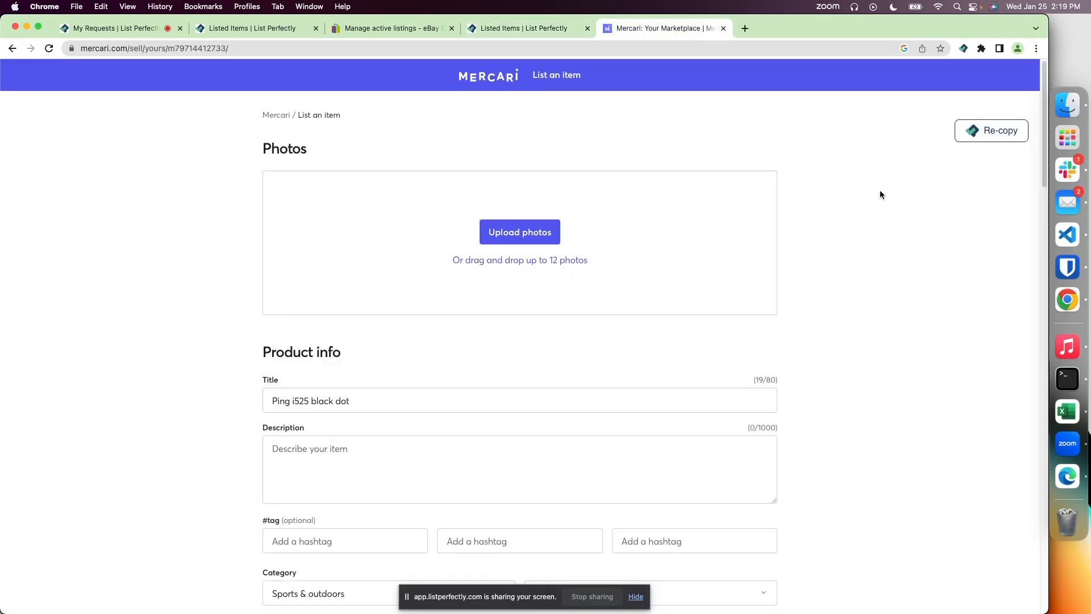
mouse_move(657, 288)
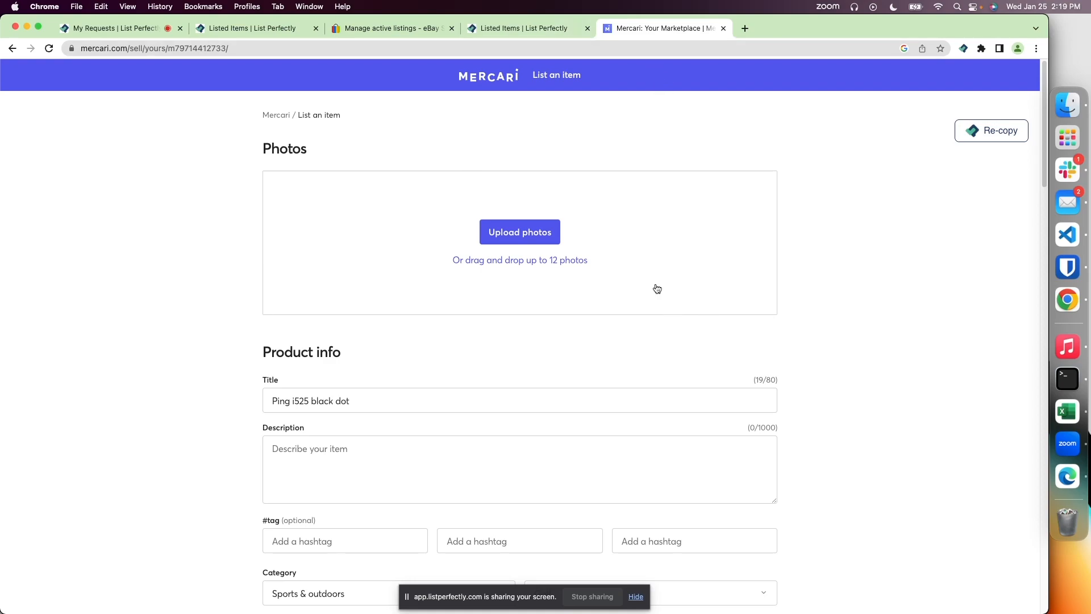
- Check the filled Mercari form for the Ping I525 set and dismiss the Word Alert on the description
scroll("down", 3)
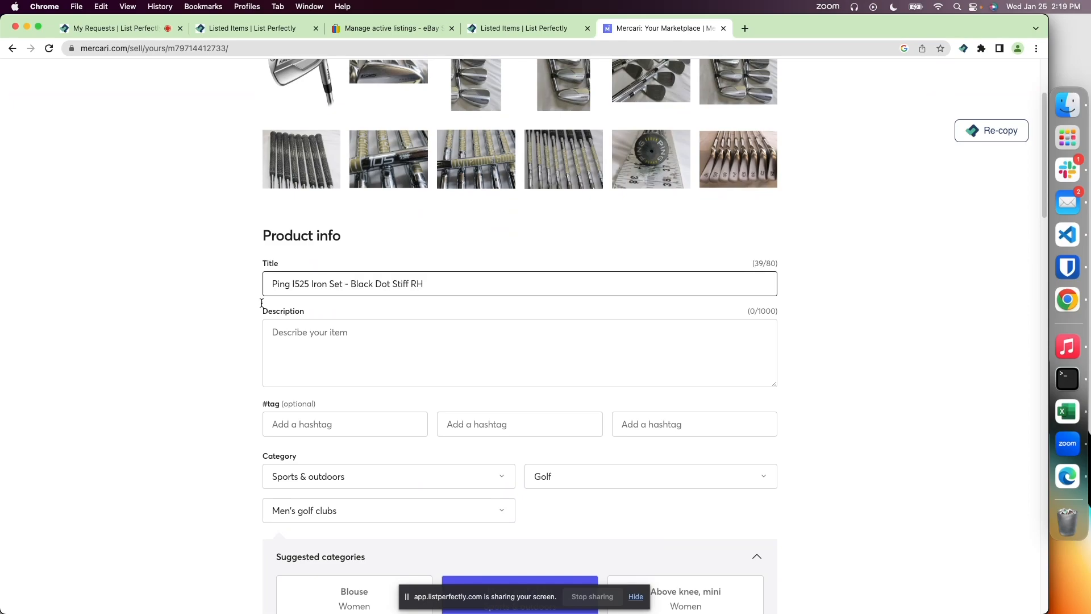
scroll("down", 3)
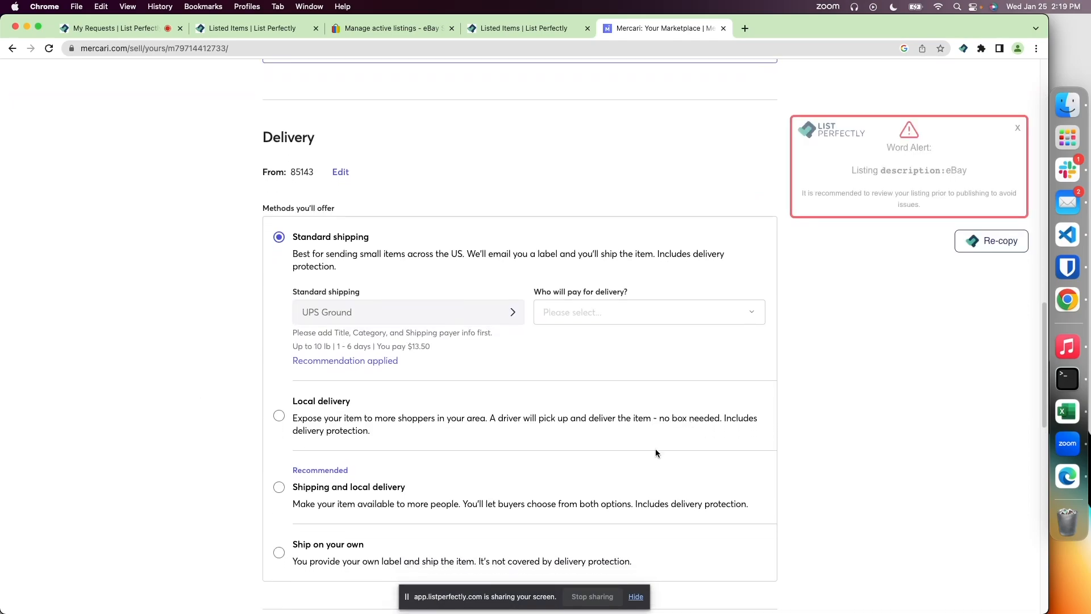
left_click(1016, 127)
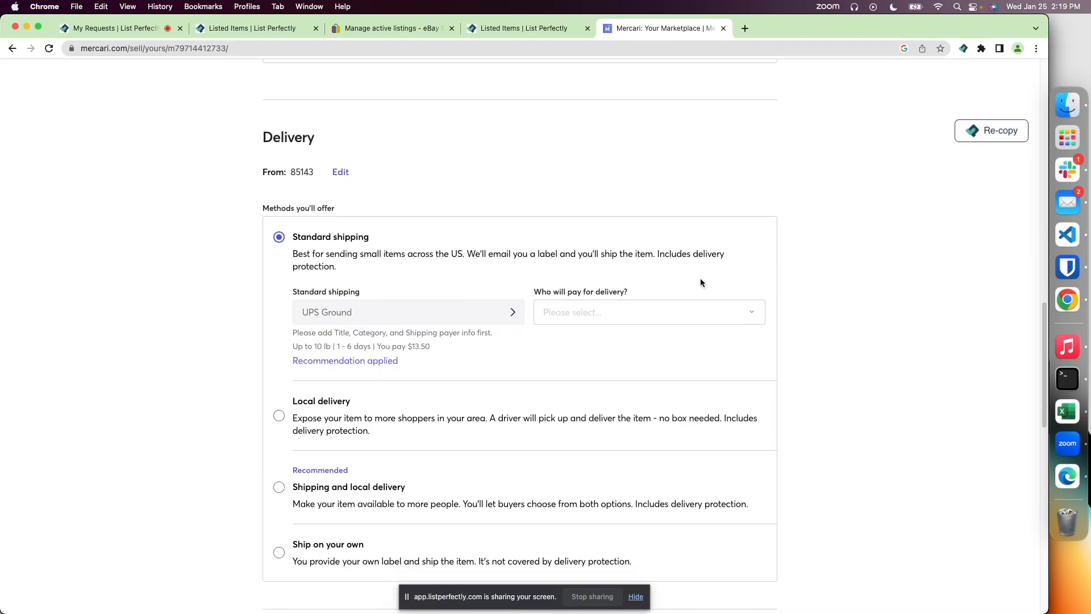
scroll("up", 3)
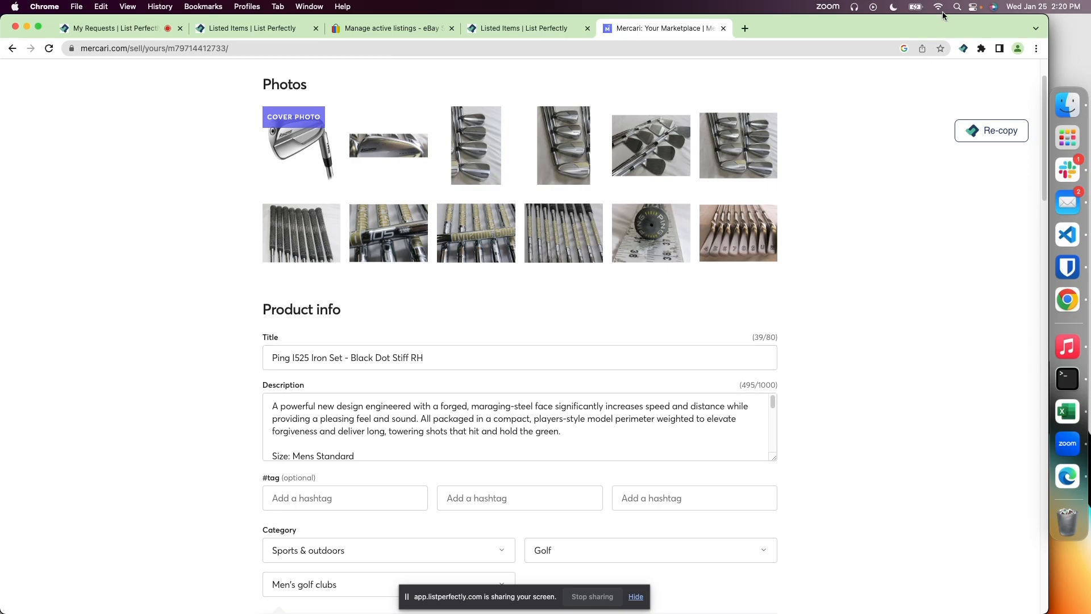
- Reopen the extension's General settings over the Mercari listing
left_click(963, 48)
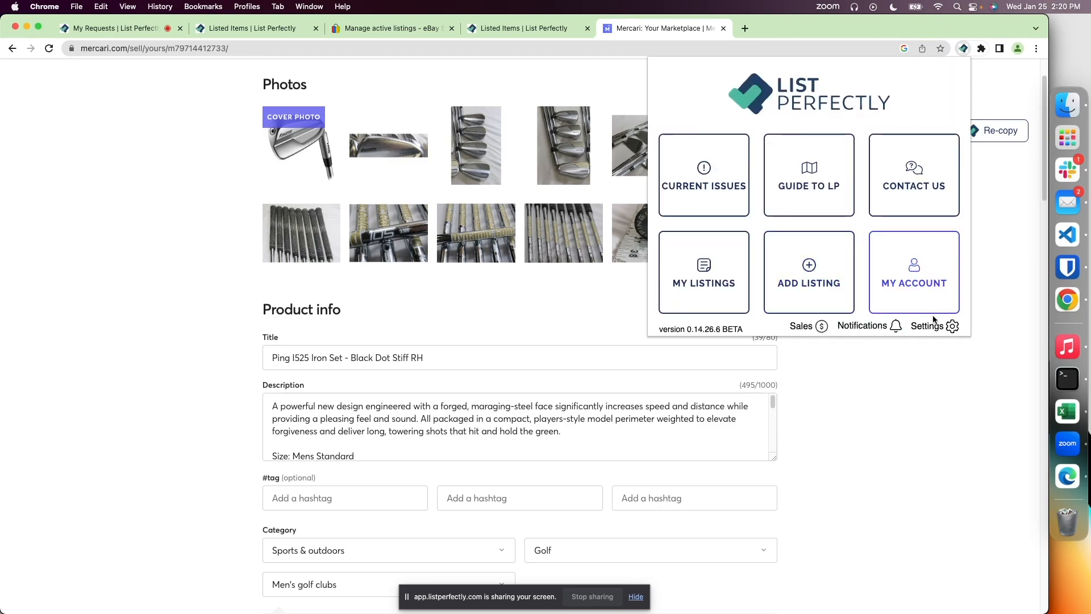
left_click(934, 326)
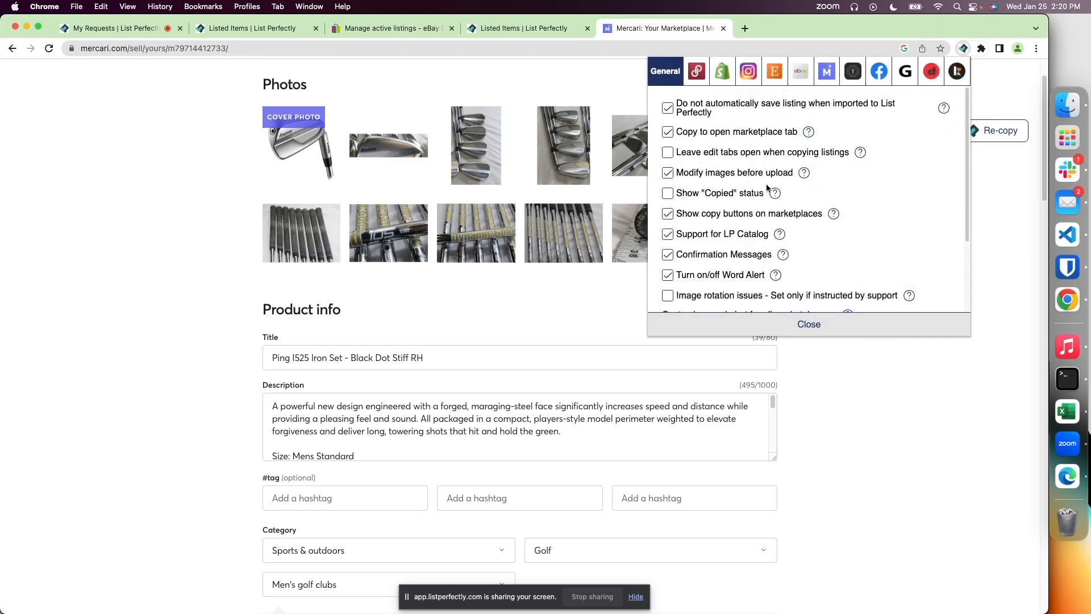
mouse_move(691, 166)
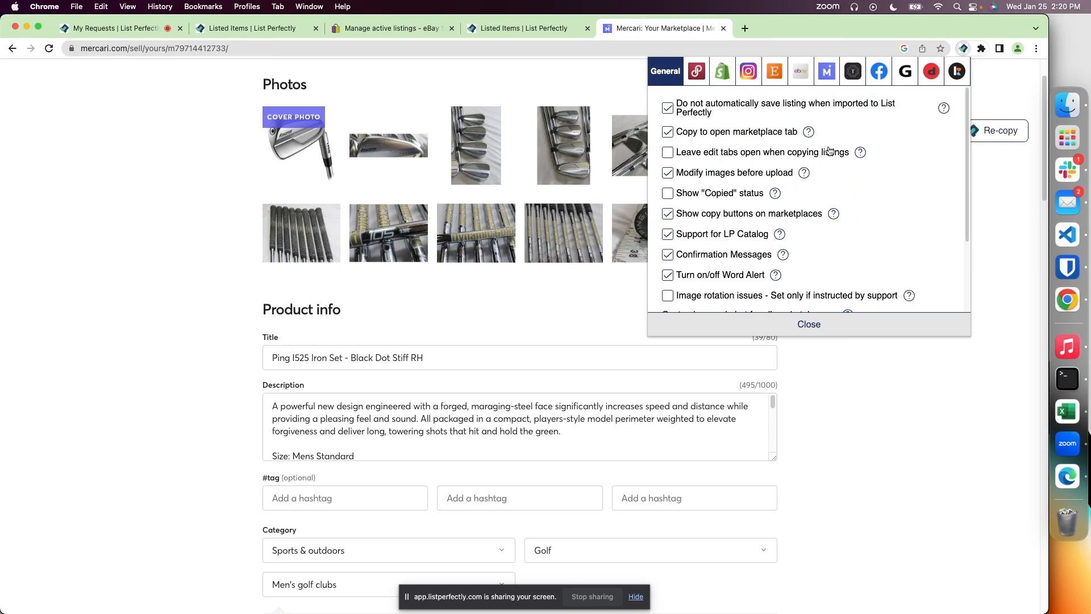
mouse_move(830, 157)
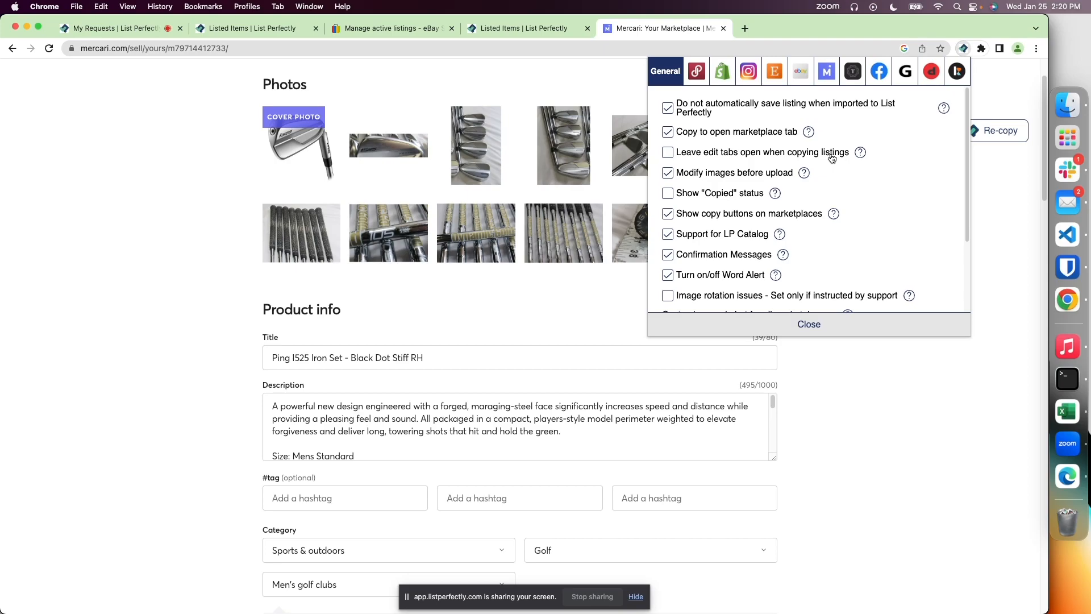
mouse_move(823, 172)
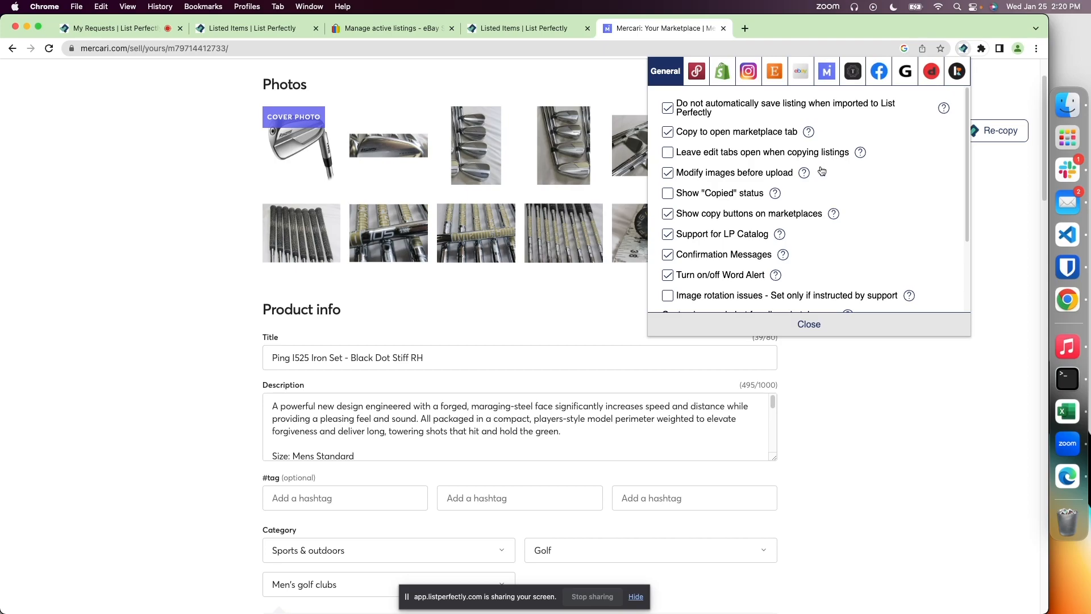
mouse_move(877, 271)
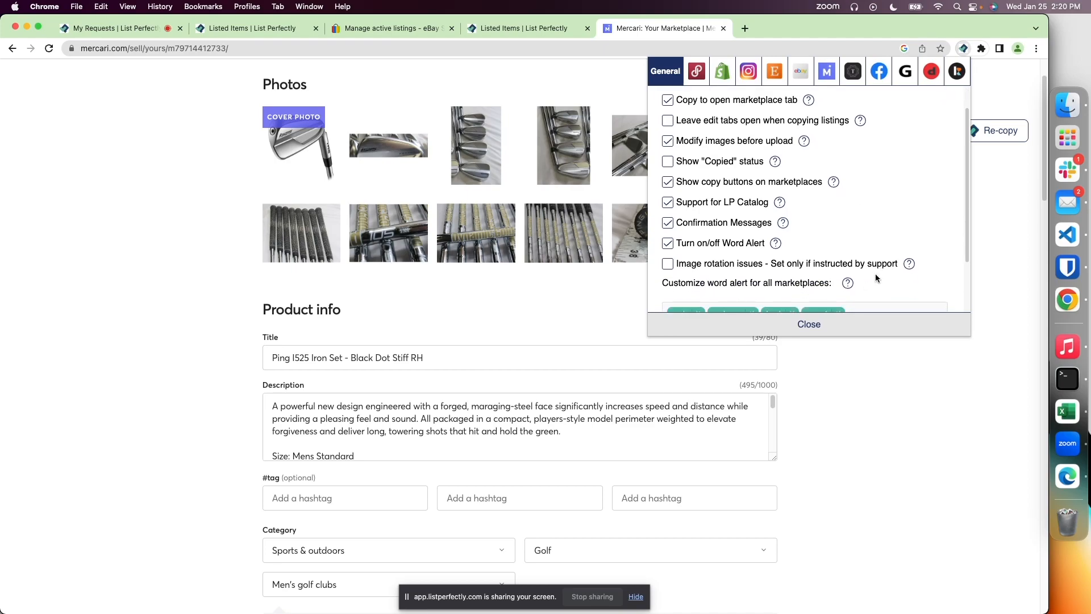
- Enable 'Show Copied status' and close the settings popup
scroll("up", 3)
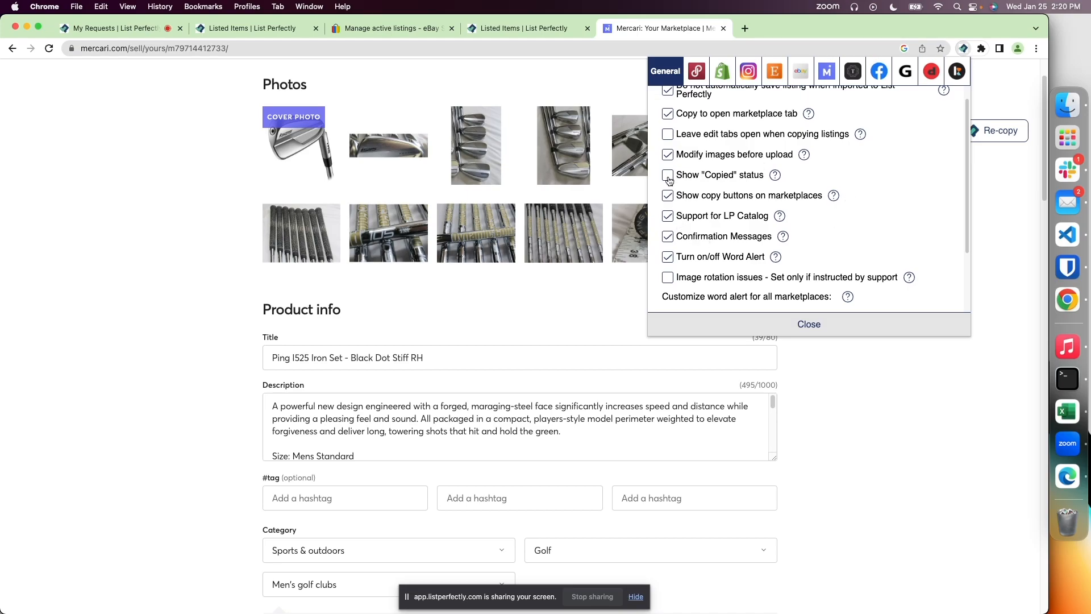
left_click(667, 175)
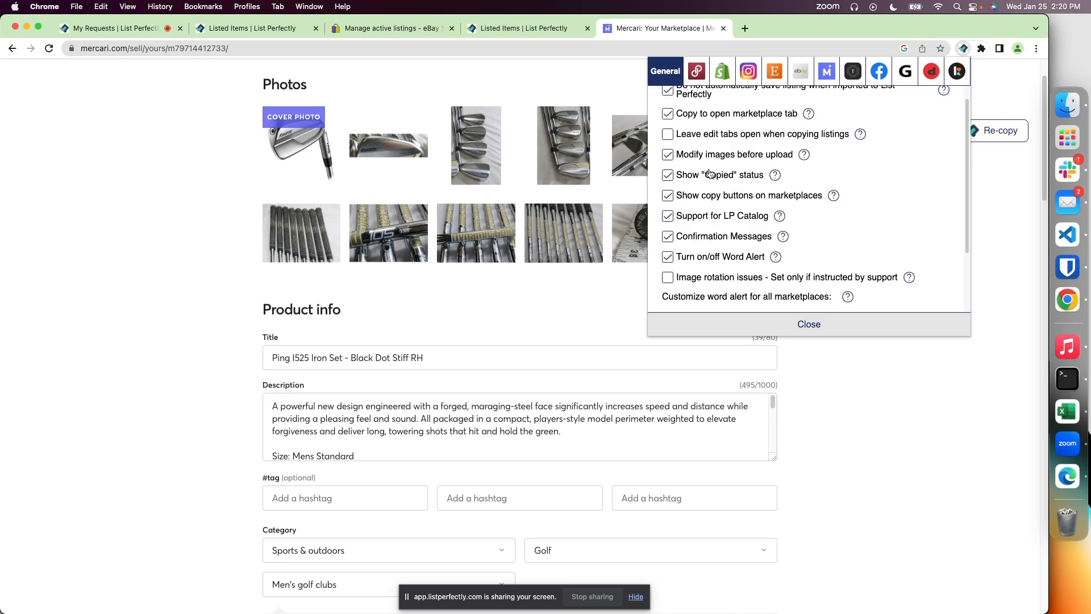
mouse_move(893, 387)
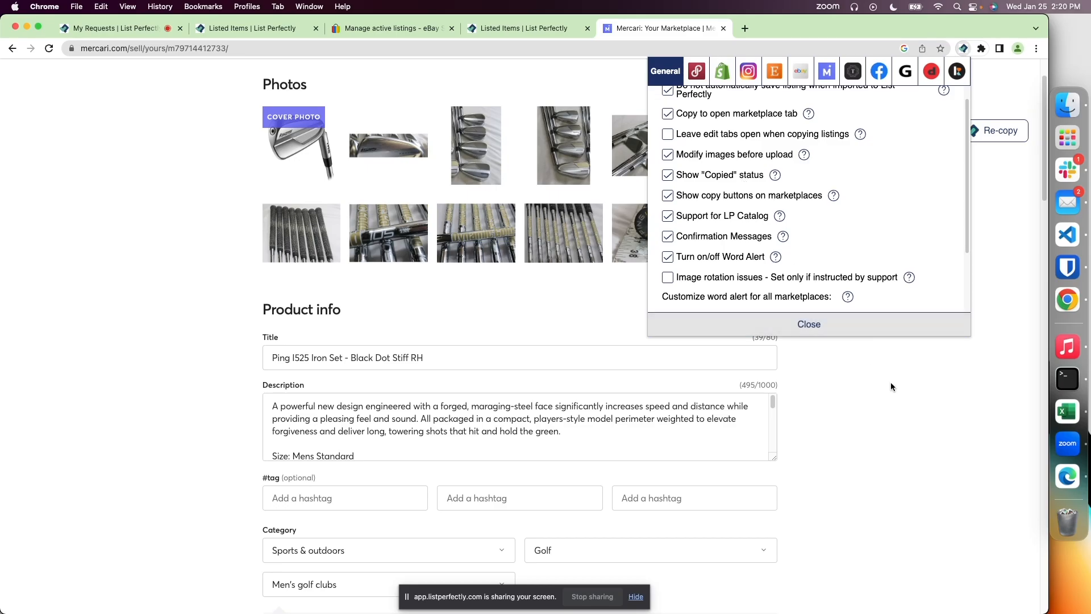
left_click(393, 28)
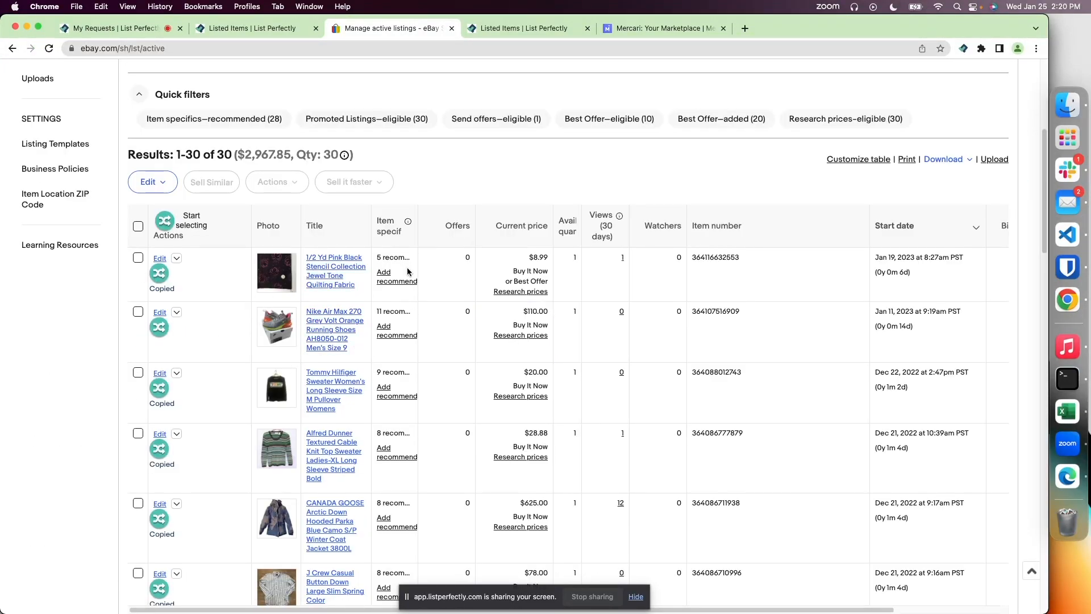
mouse_move(190, 305)
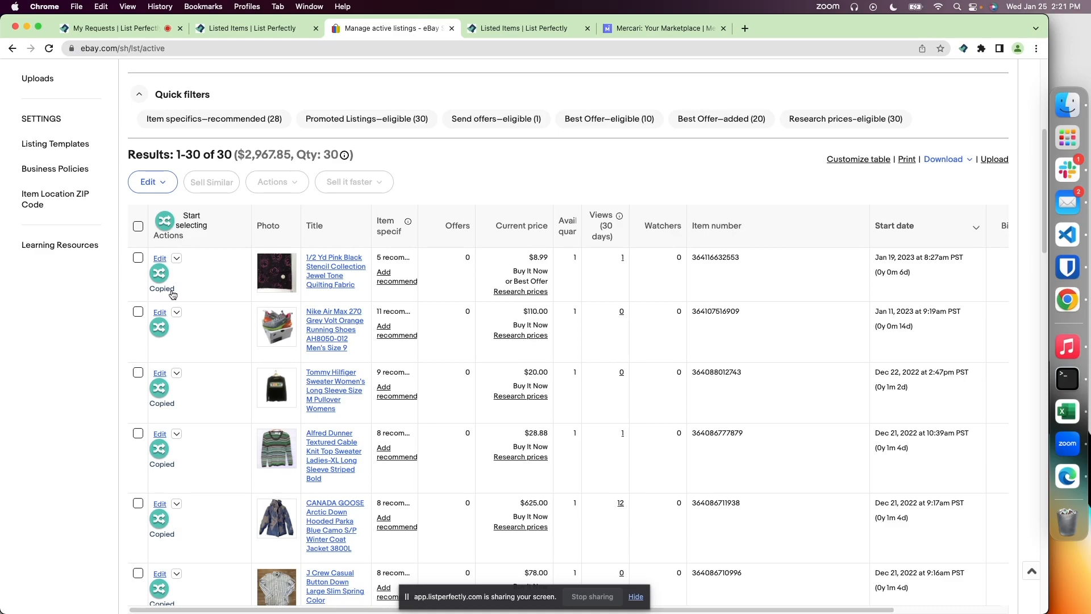
mouse_move(990, 57)
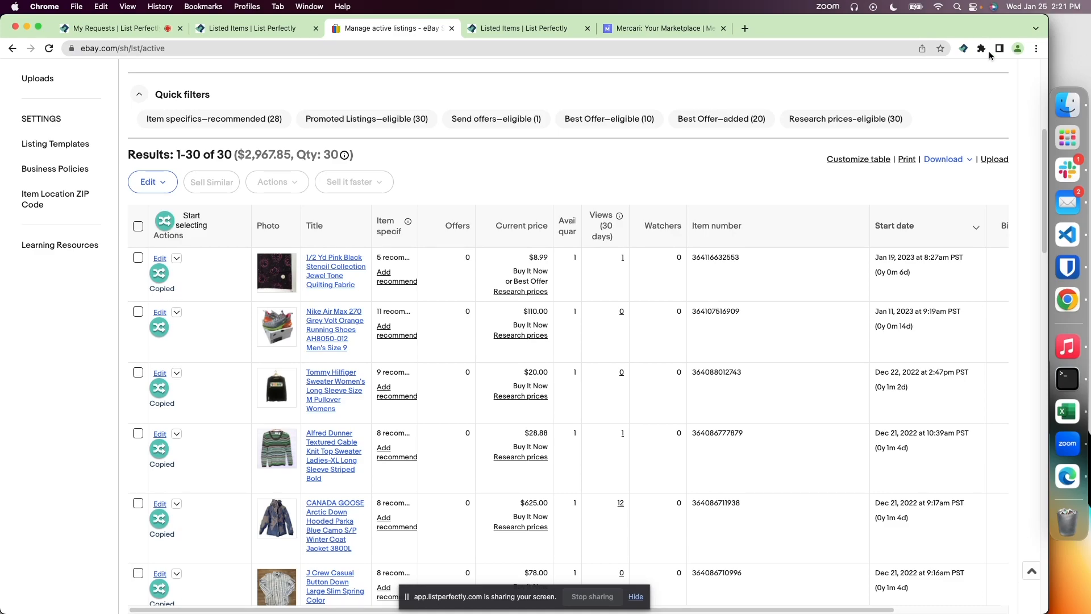
mouse_move(166, 287)
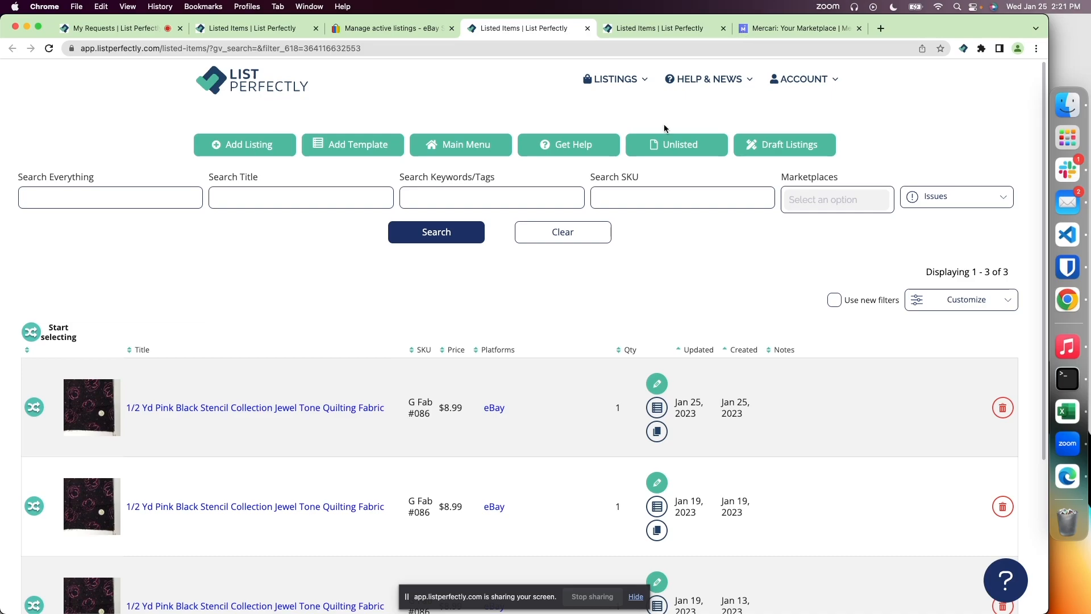
- Return from the List Perfectly catalog search to the eBay active listings page
left_click(391, 27)
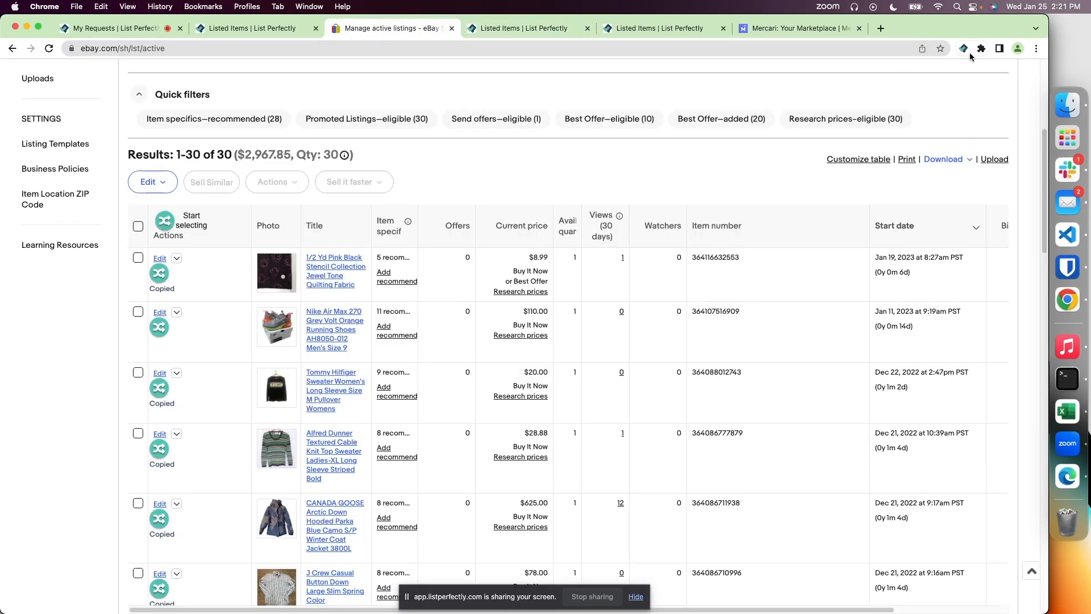
- Reopen the extension settings over eBay and glance at the word alert terms
left_click(962, 48)
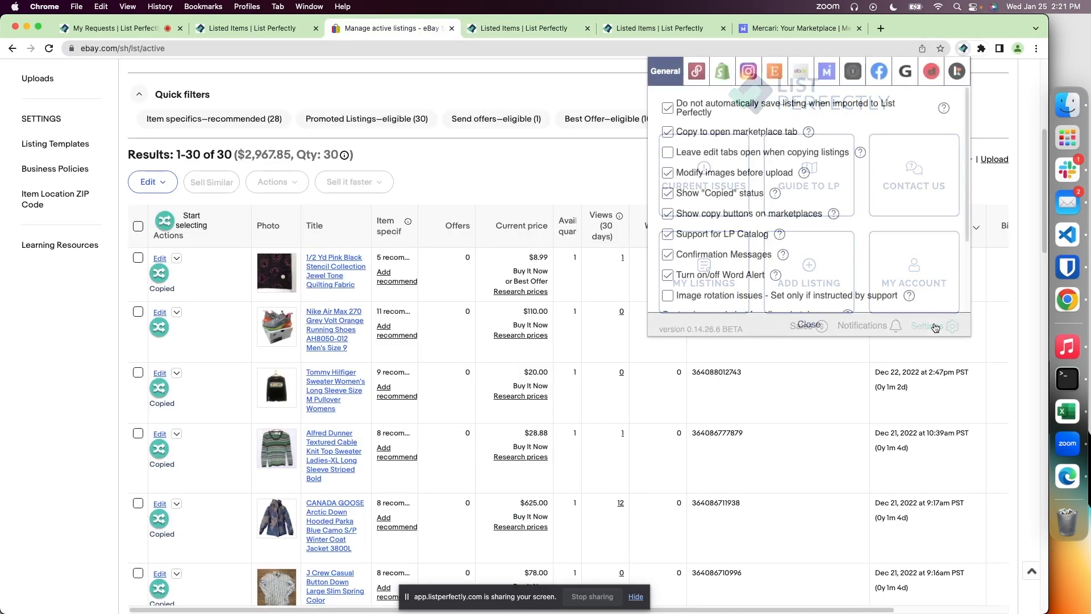
scroll("down", 3)
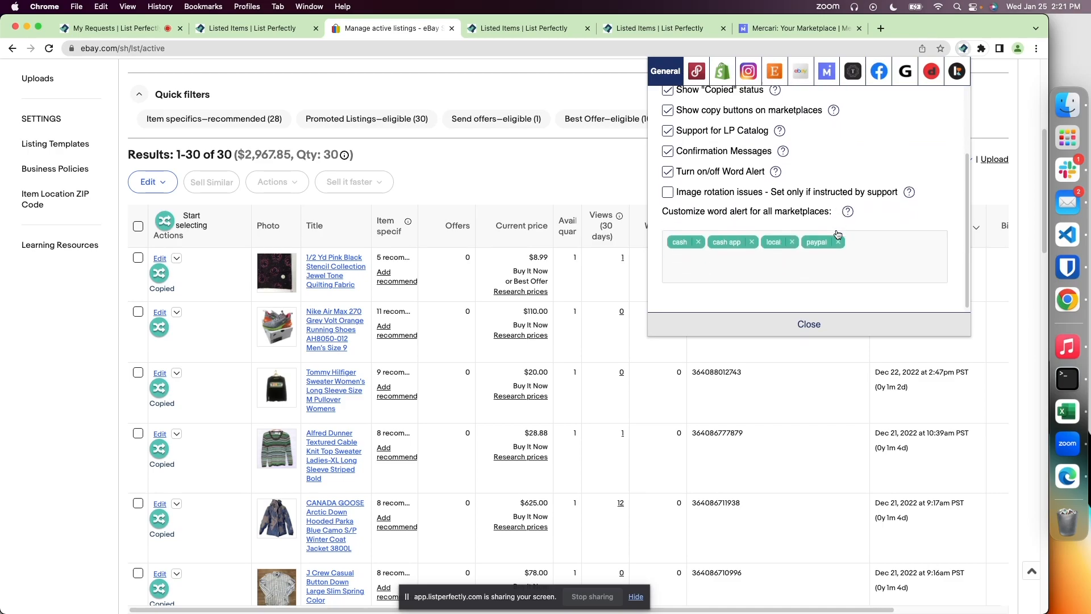
scroll("up", 3)
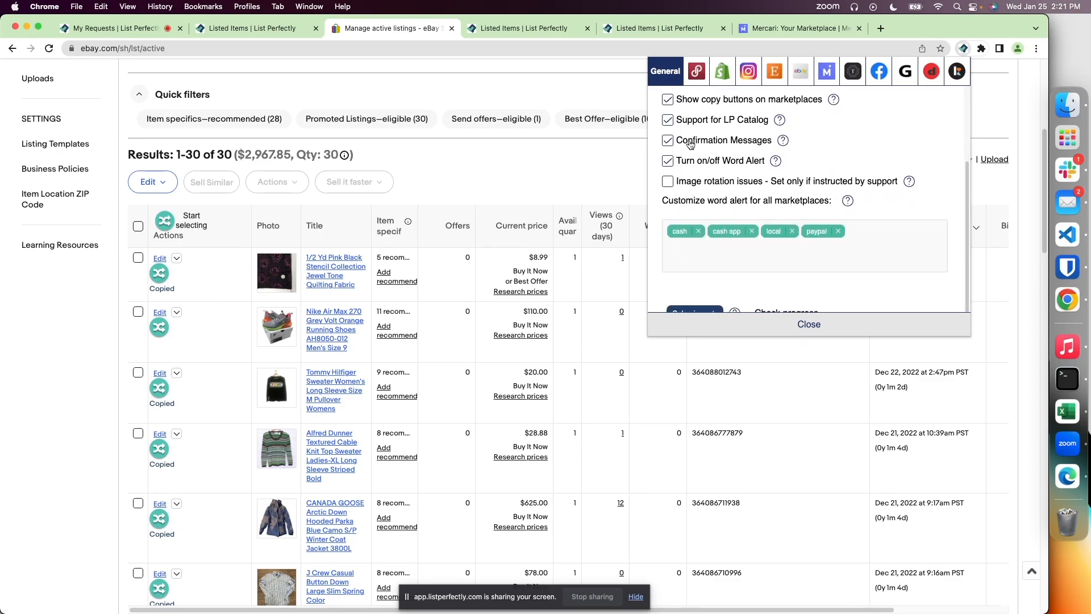